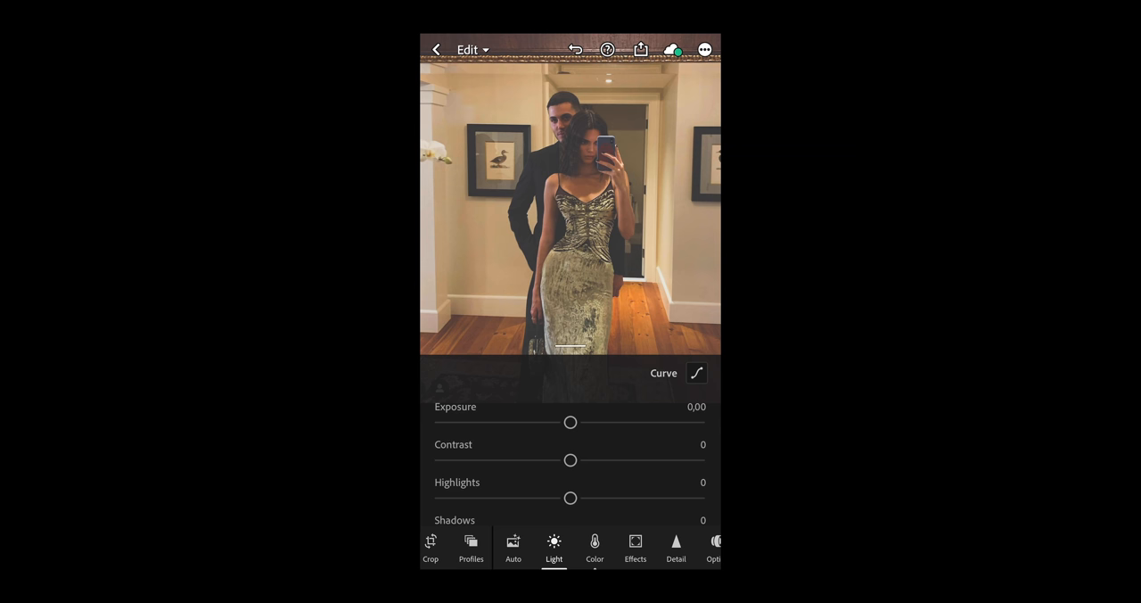
Step: Set Light to highlights -13, shadows +34, whites -23 and blacks +4
{"action": "left_click", "coordinate": [697, 372]}
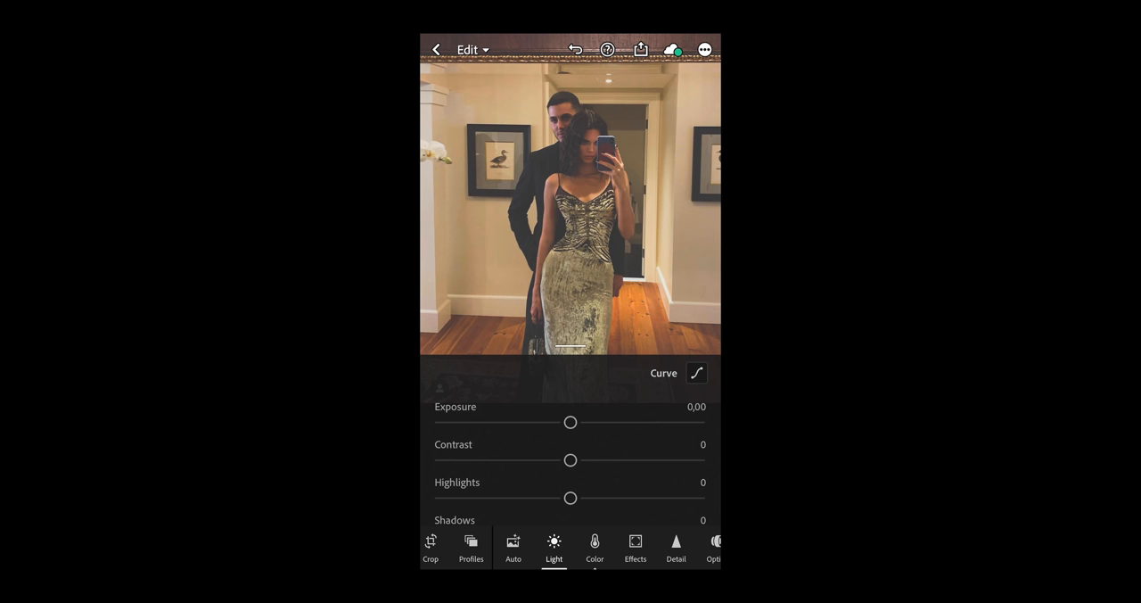
{"action": "left_click_drag", "start_coordinate": [570, 497], "coordinate": [549, 497]}
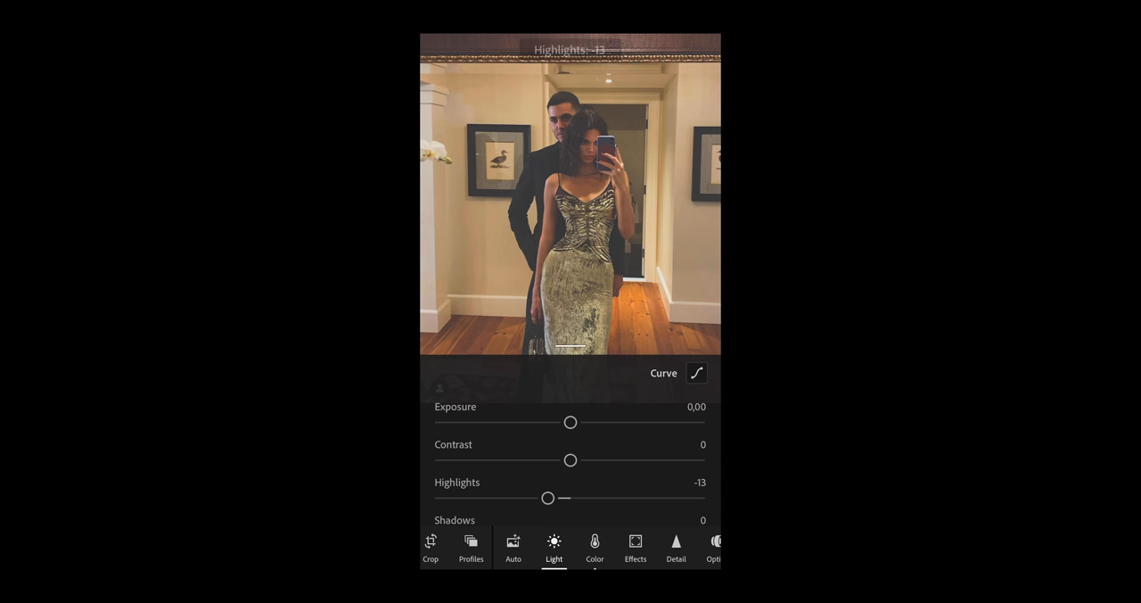
{"action": "scroll", "scroll_direction": "down", "scroll_amount": 3}
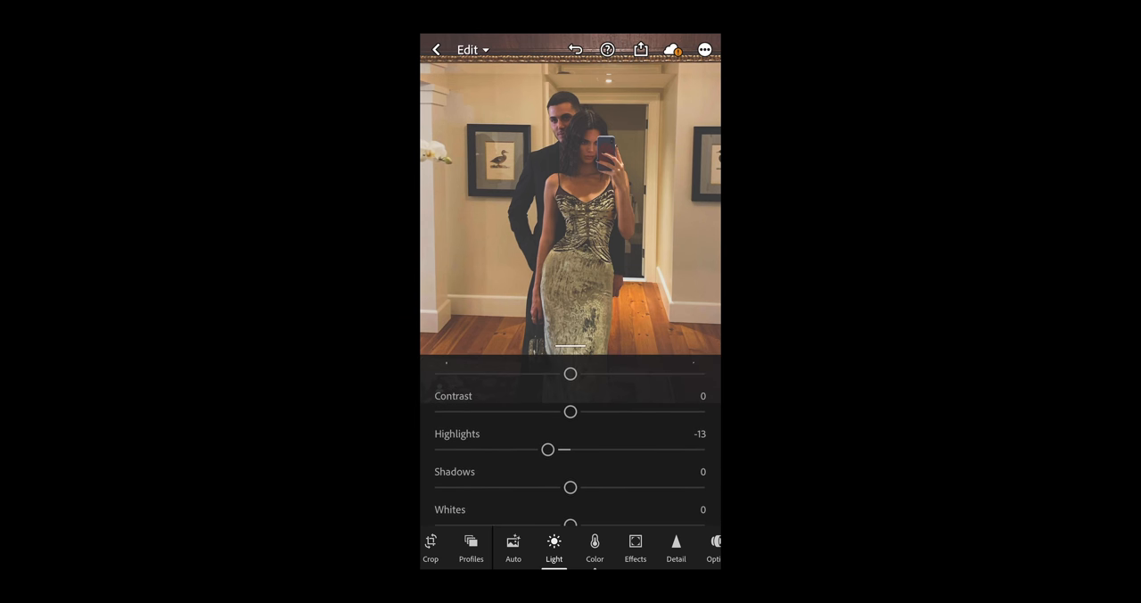
{"action": "left_click_drag", "start_coordinate": [571, 487], "coordinate": [595, 486]}
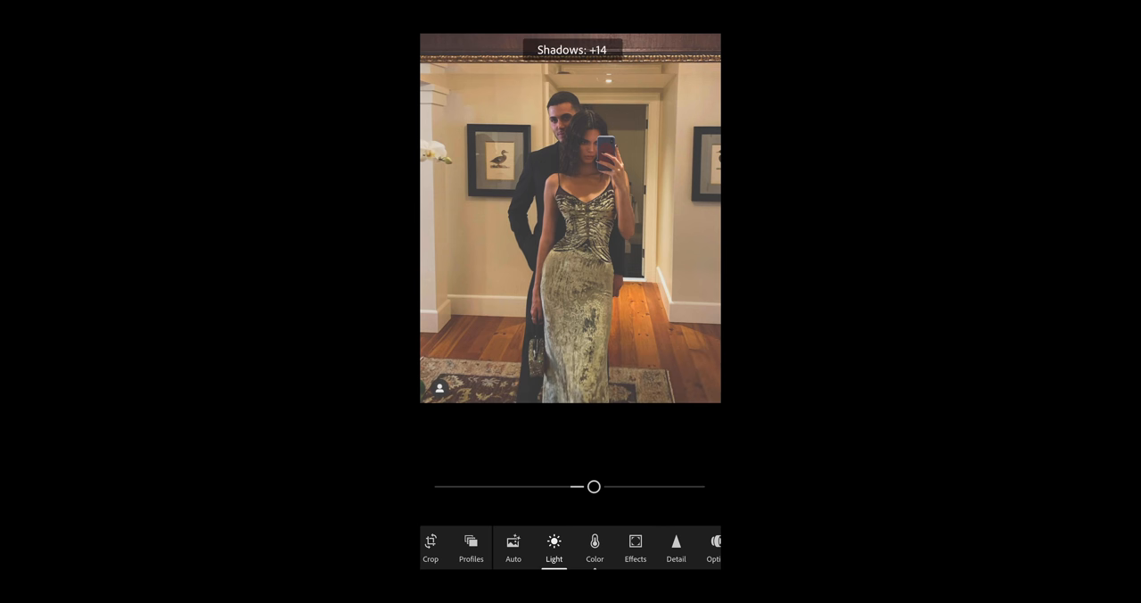
{"action": "left_click_drag", "start_coordinate": [593, 486], "coordinate": [618, 486]}
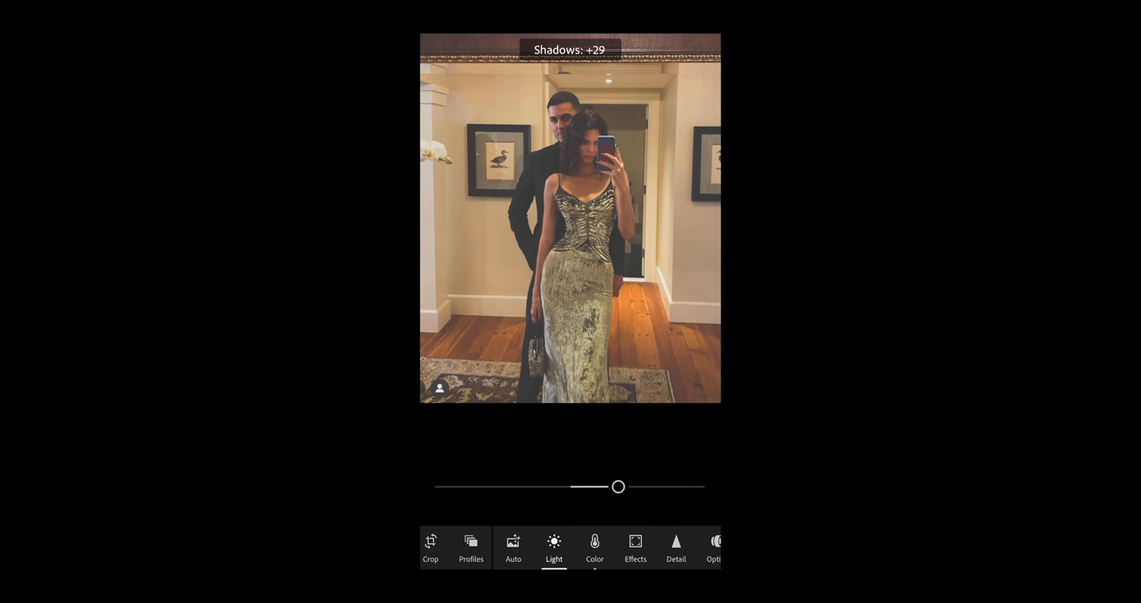
{"action": "left_click_drag", "start_coordinate": [619, 486], "coordinate": [624, 486]}
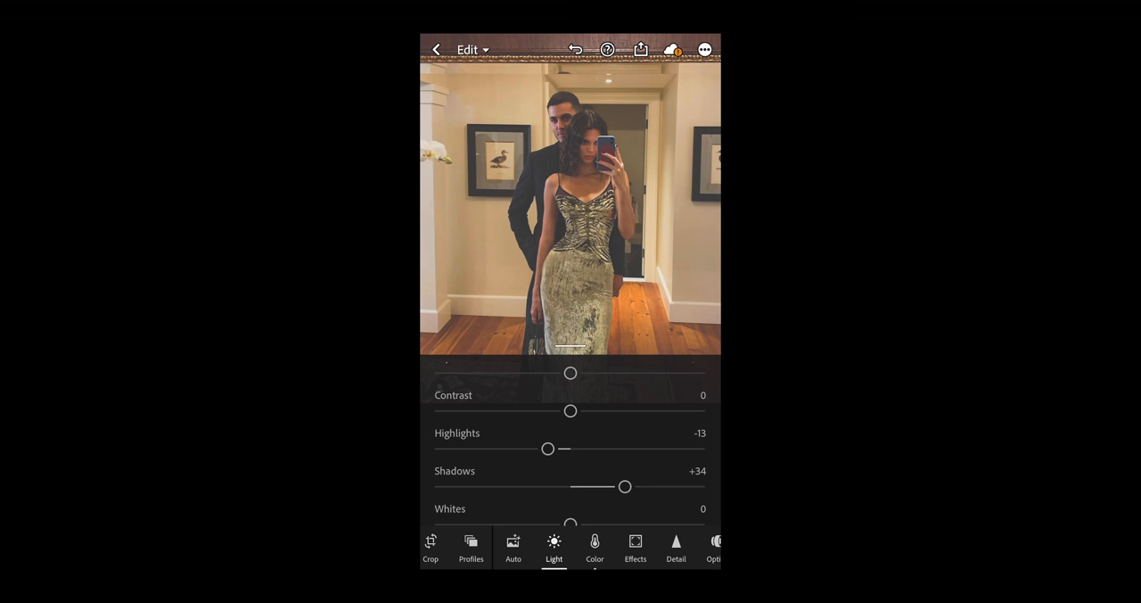
{"action": "scroll", "scroll_direction": "down", "scroll_amount": 3}
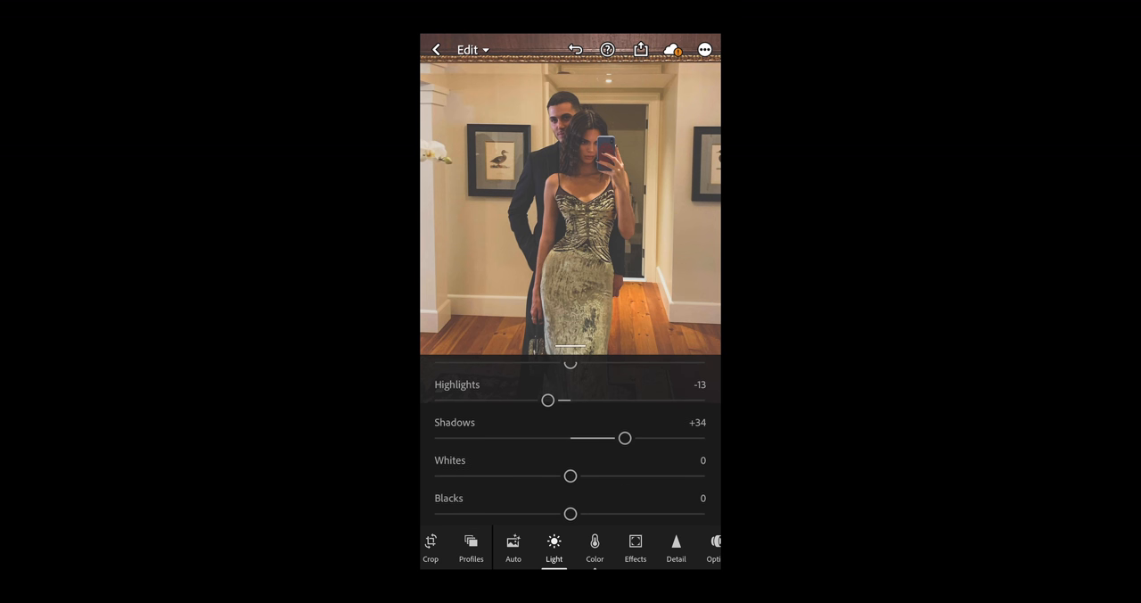
{"action": "left_click_drag", "start_coordinate": [570, 475], "coordinate": [532, 475]}
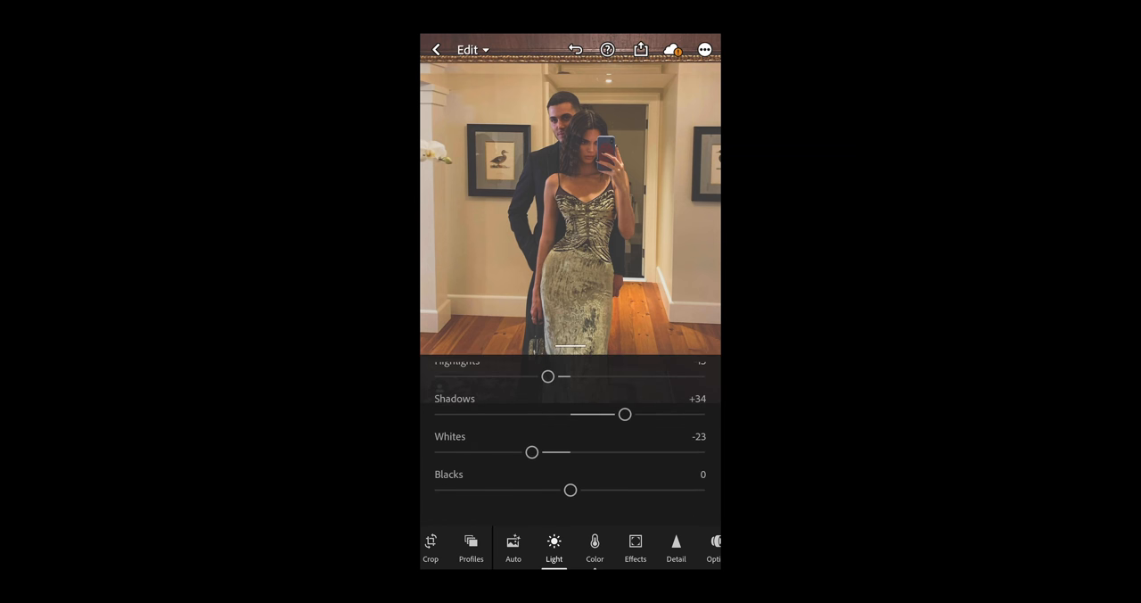
{"action": "left_click_drag", "start_coordinate": [571, 490], "coordinate": [578, 490]}
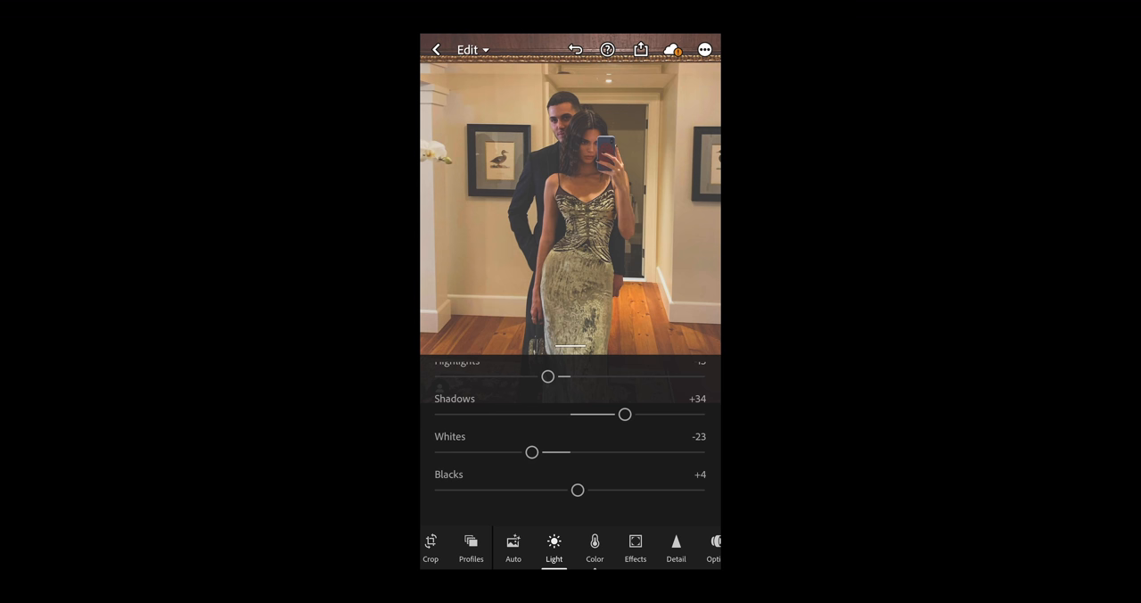
{"action": "left_click", "coordinate": [594, 546]}
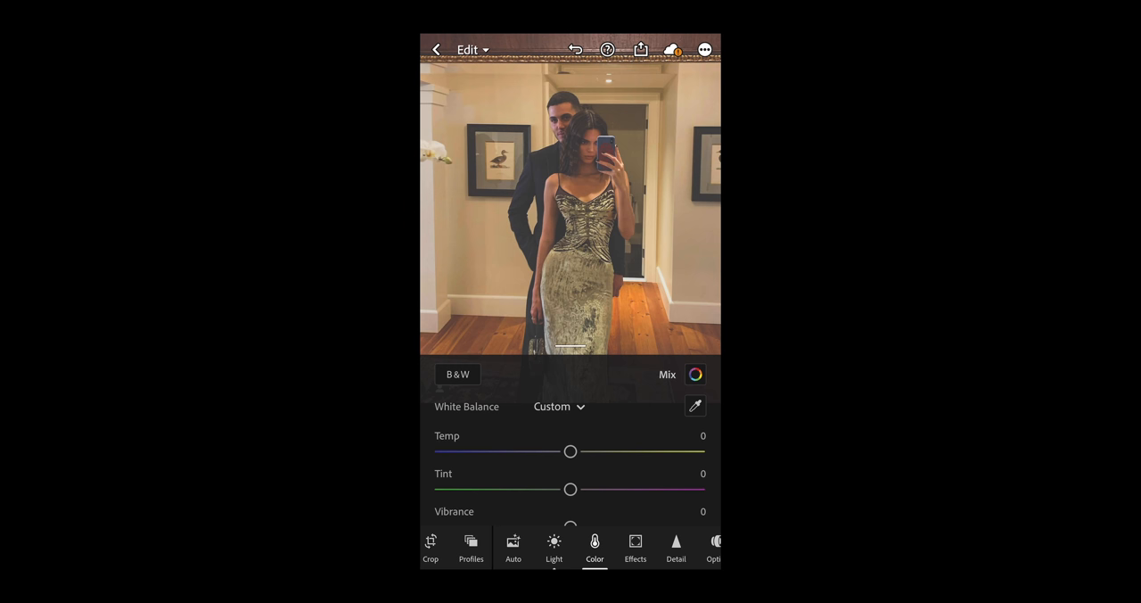
Step: Set the color temperature to +8, tint to -9 and saturation to -26
{"action": "left_click_drag", "start_coordinate": [571, 450], "coordinate": [583, 450]}
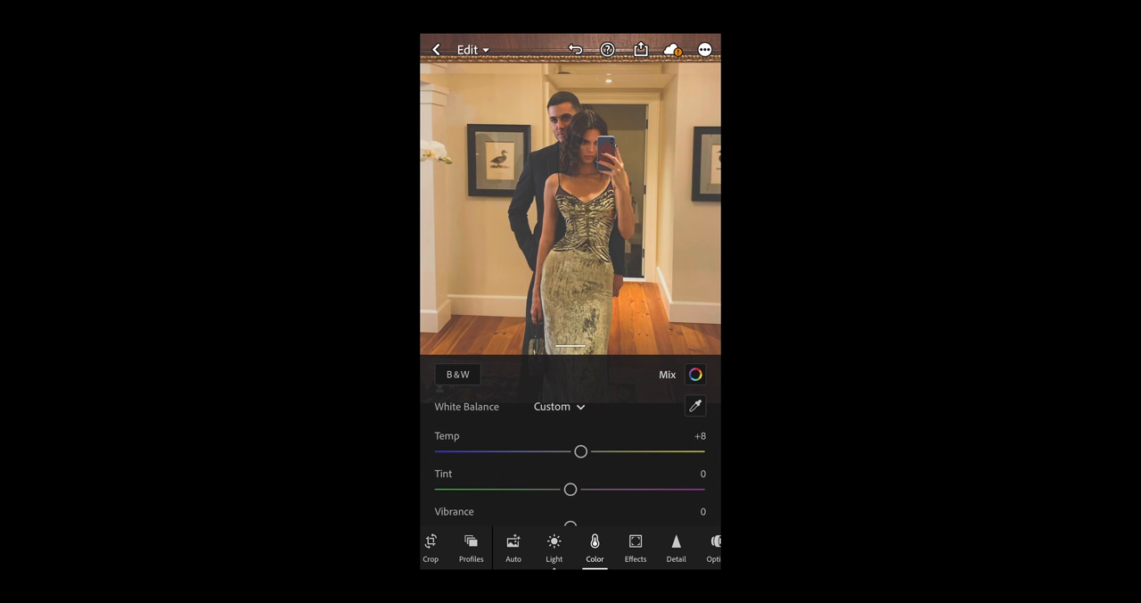
{"action": "left_click_drag", "start_coordinate": [571, 489], "coordinate": [558, 489]}
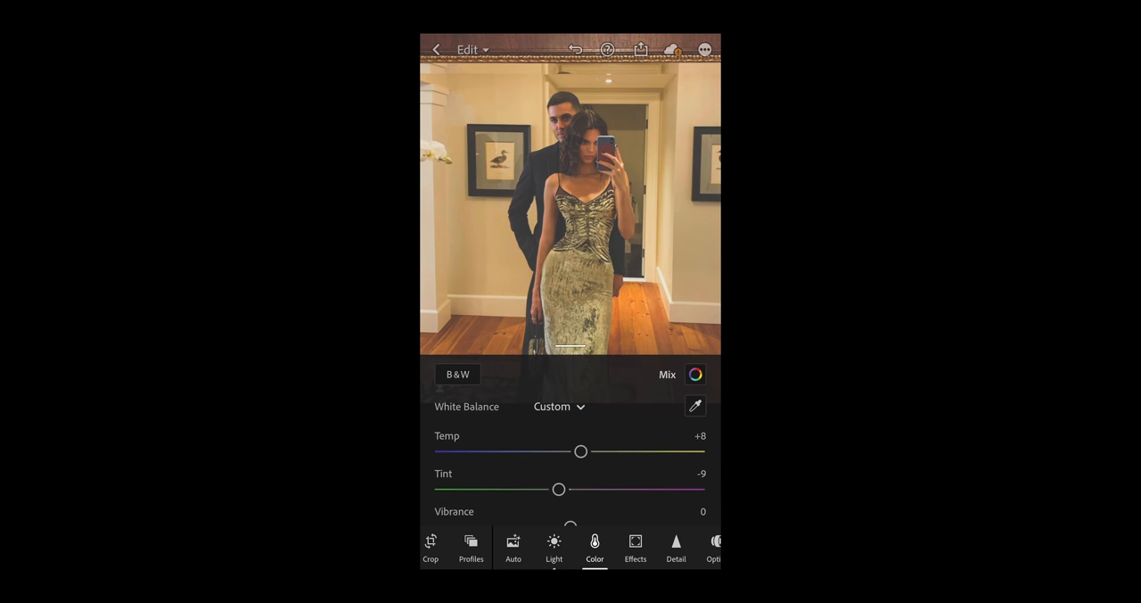
{"action": "scroll", "scroll_direction": "down", "scroll_amount": 3}
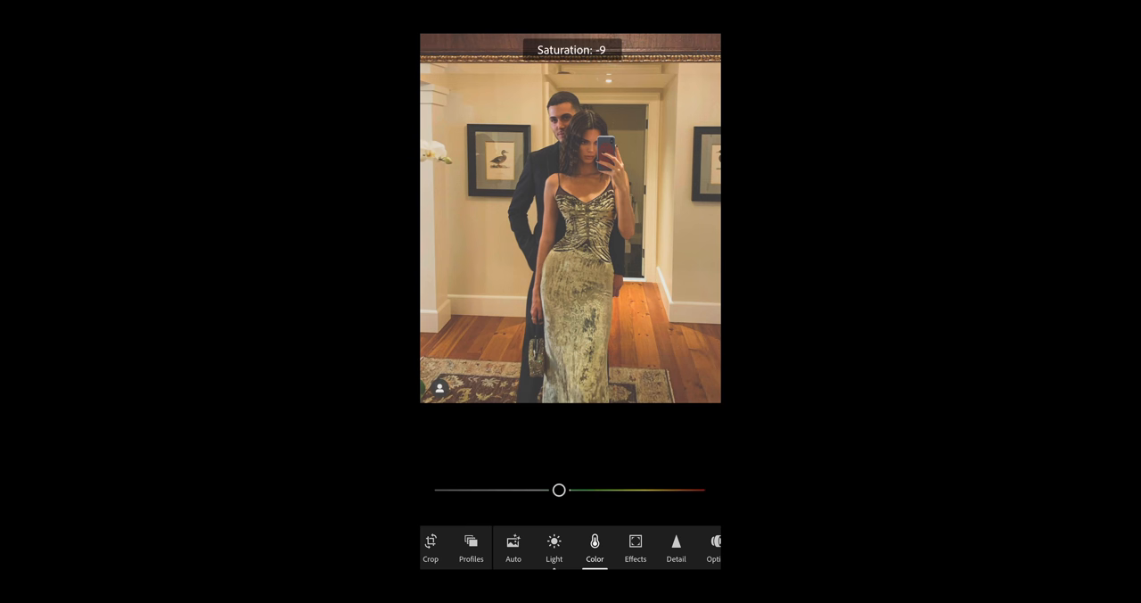
{"action": "left_click_drag", "start_coordinate": [558, 489], "coordinate": [542, 490]}
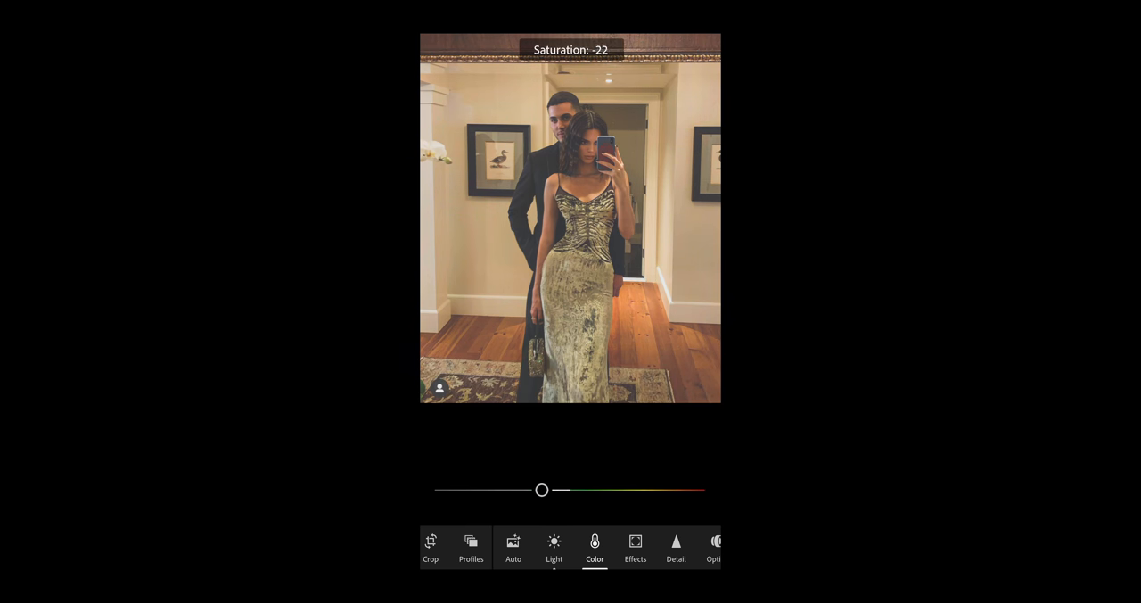
{"action": "left_click_drag", "start_coordinate": [542, 490], "coordinate": [537, 490]}
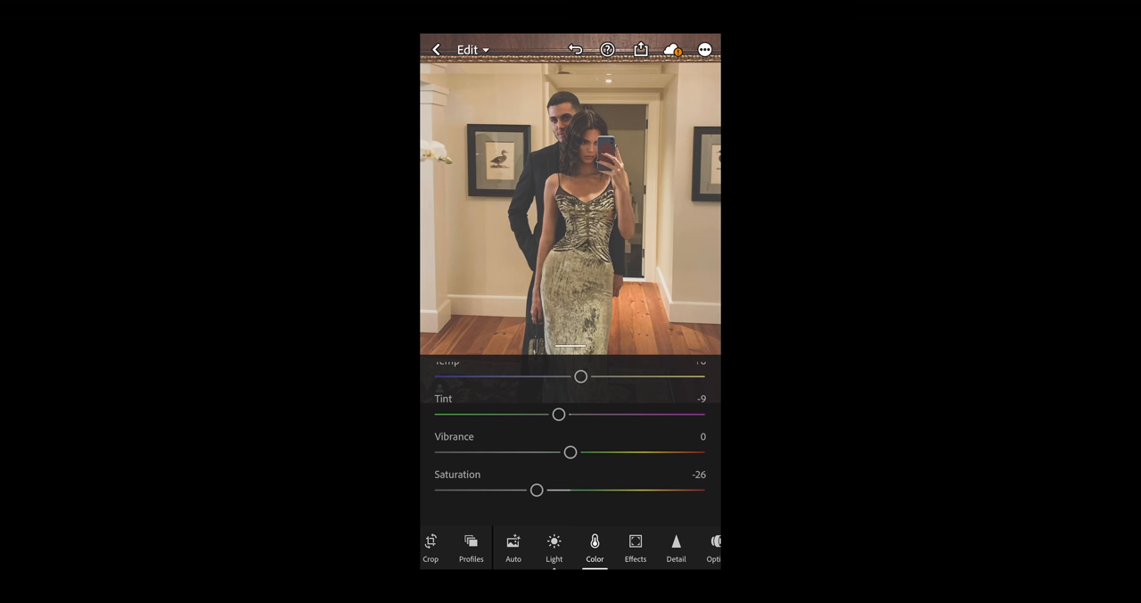
{"action": "scroll", "scroll_direction": "down", "scroll_amount": 3}
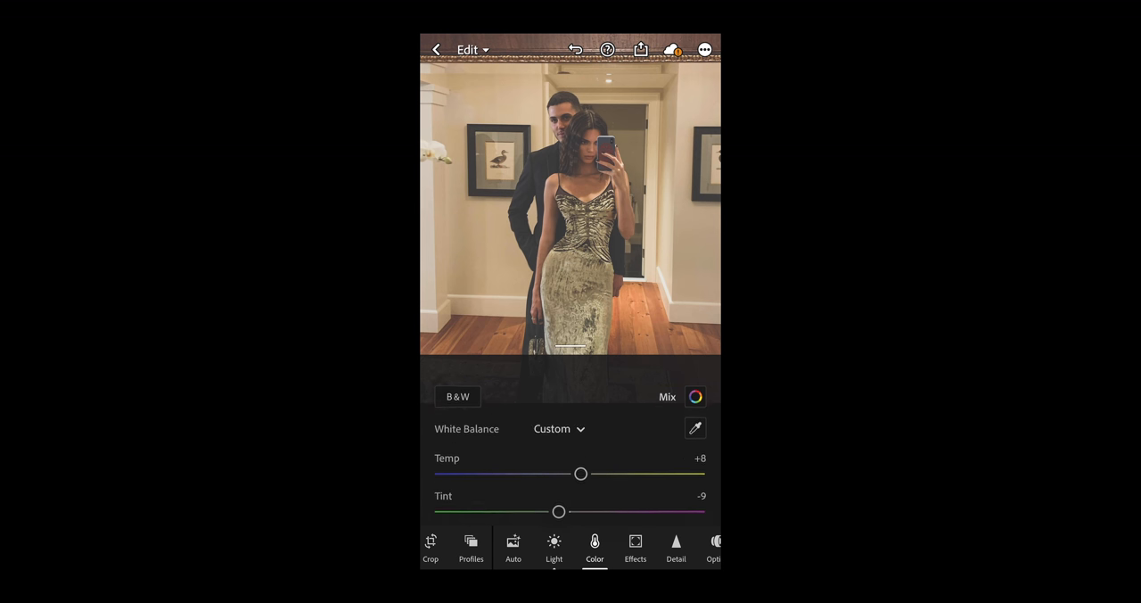
Step: In Color Mix, give the reds hue +22, saturation +25 and luminance +26
{"action": "left_click", "coordinate": [696, 396]}
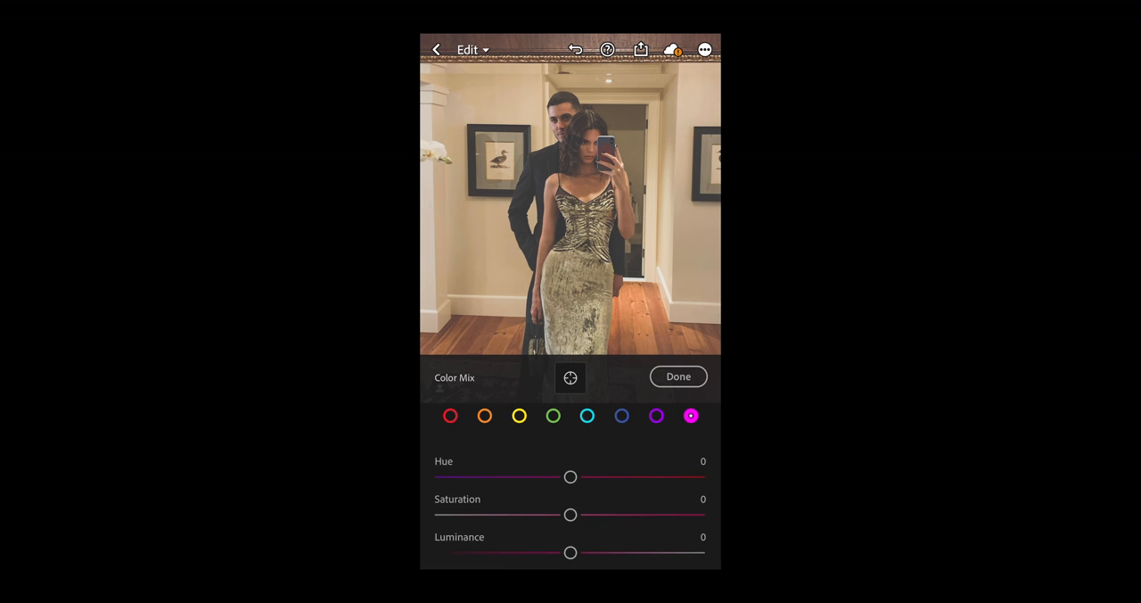
{"action": "left_click", "coordinate": [450, 415]}
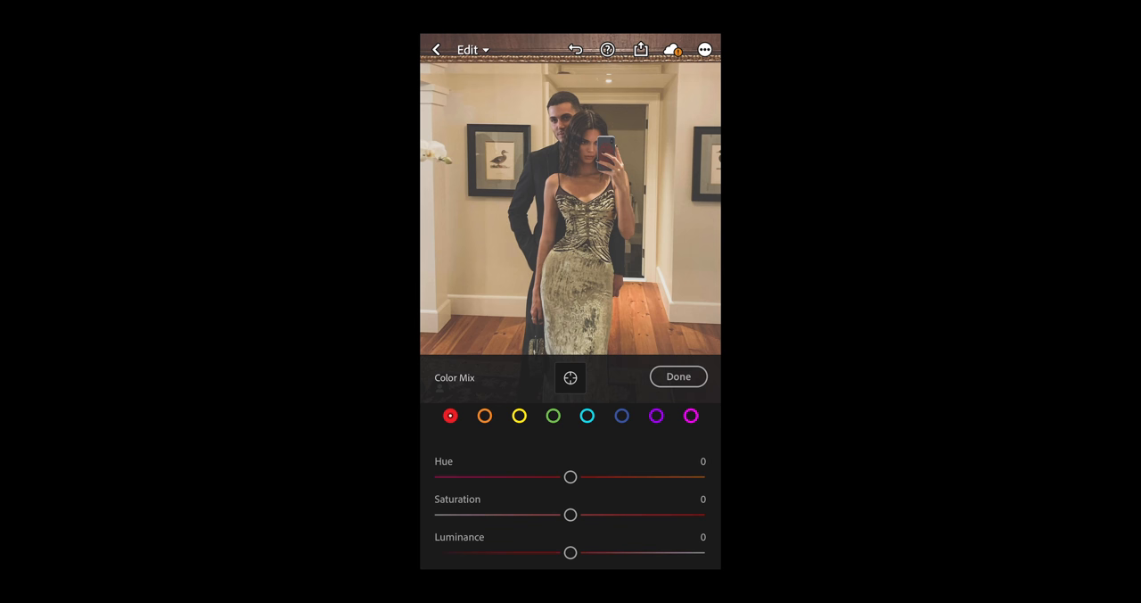
{"action": "left_click_drag", "start_coordinate": [571, 476], "coordinate": [594, 476]}
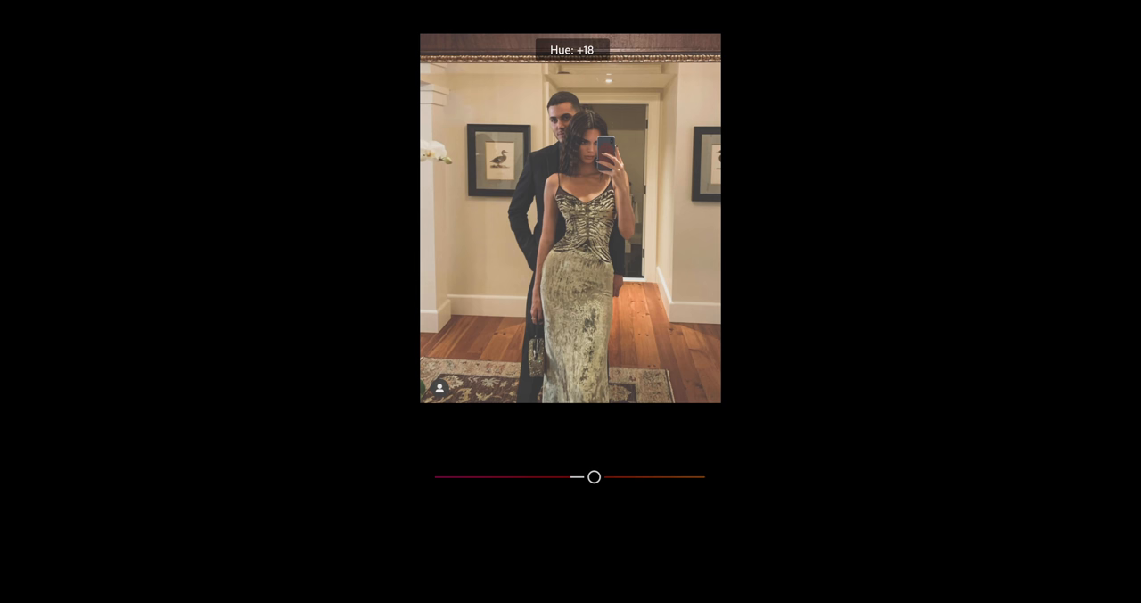
{"action": "left_click_drag", "start_coordinate": [593, 476], "coordinate": [598, 476]}
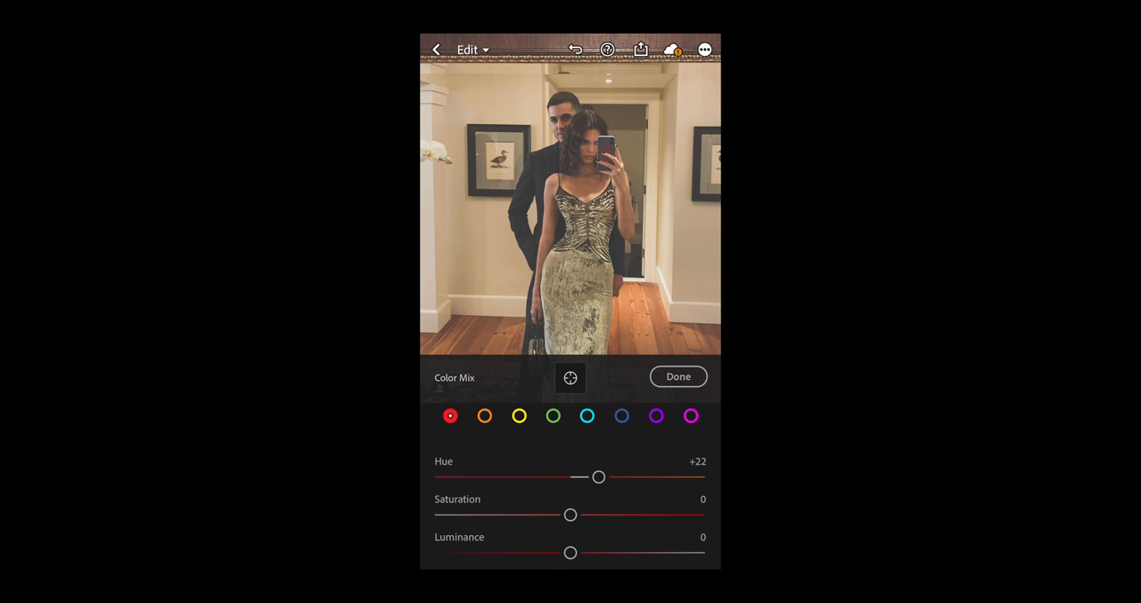
{"action": "left_click_drag", "start_coordinate": [570, 514], "coordinate": [611, 514]}
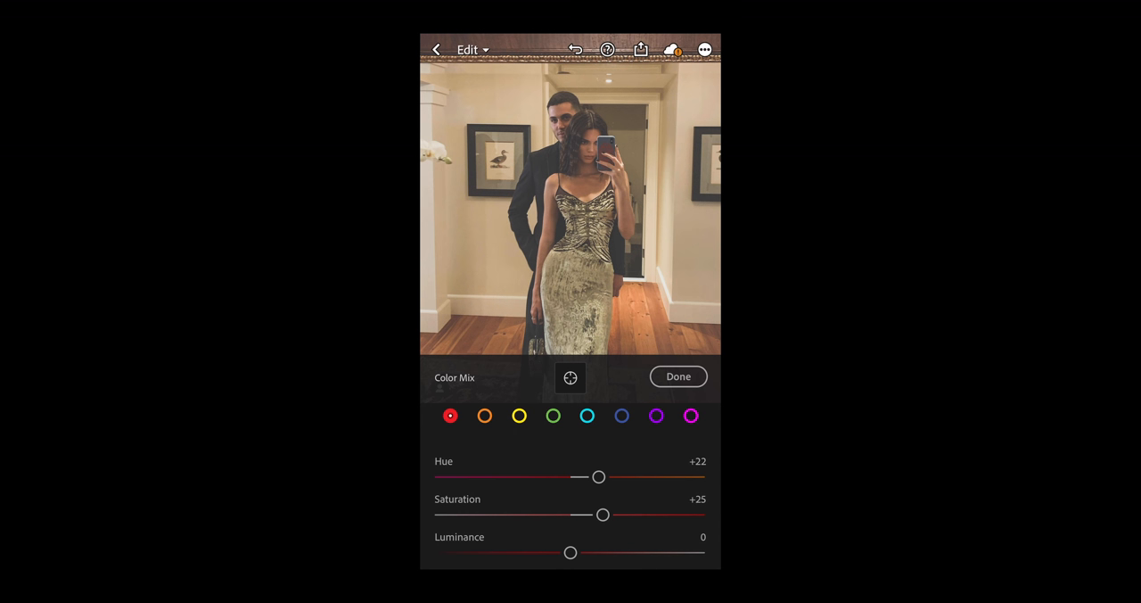
{"action": "left_click_drag", "start_coordinate": [570, 552], "coordinate": [581, 552]}
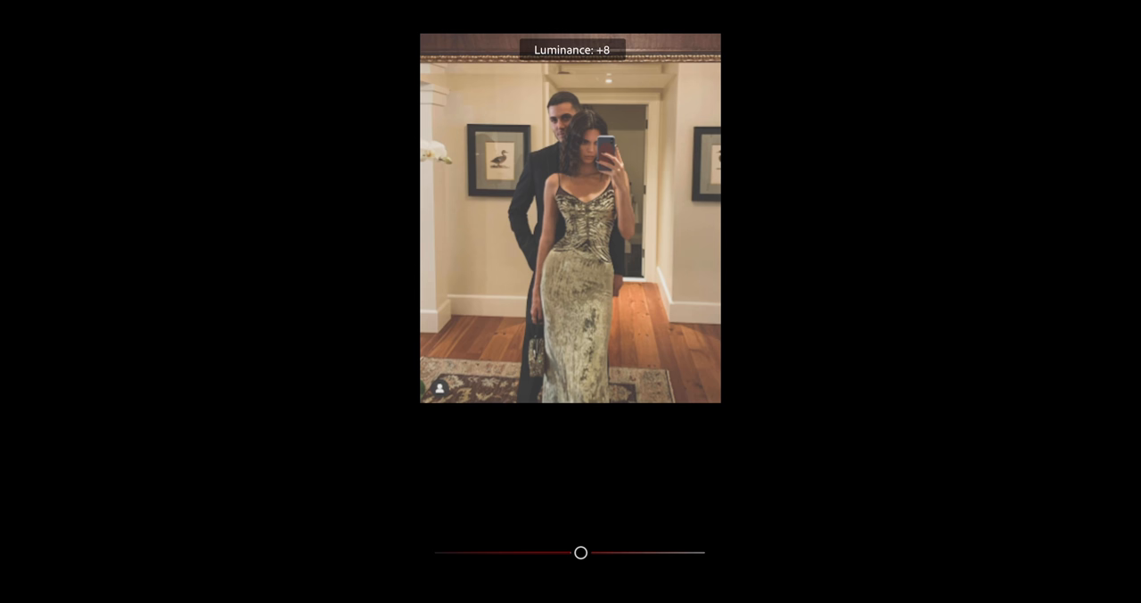
{"action": "left_click_drag", "start_coordinate": [580, 551], "coordinate": [603, 552]}
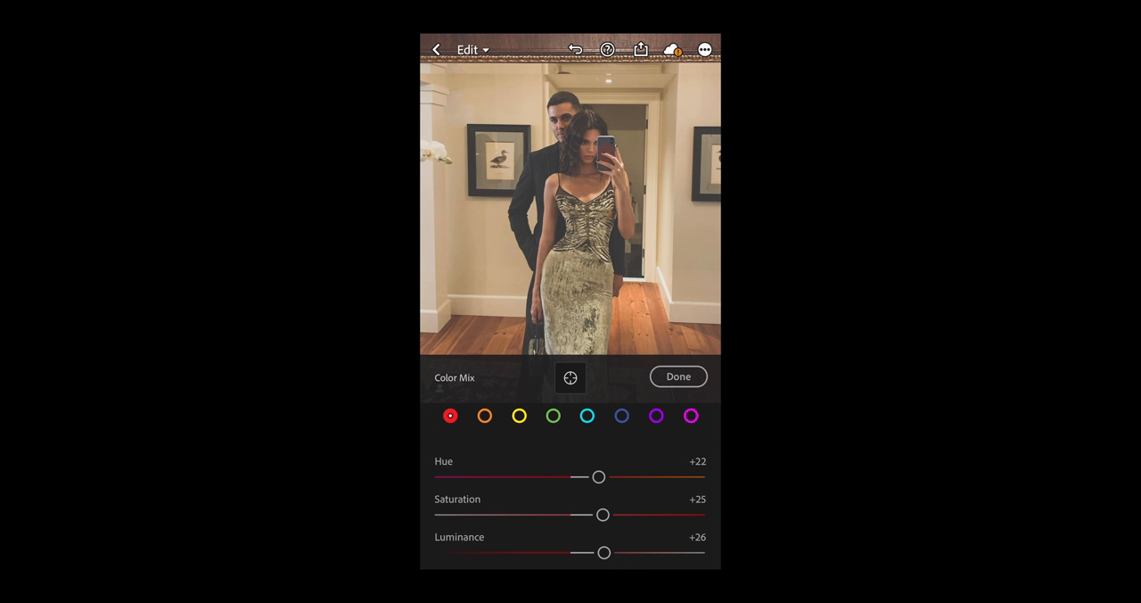
{"action": "left_click", "coordinate": [485, 415]}
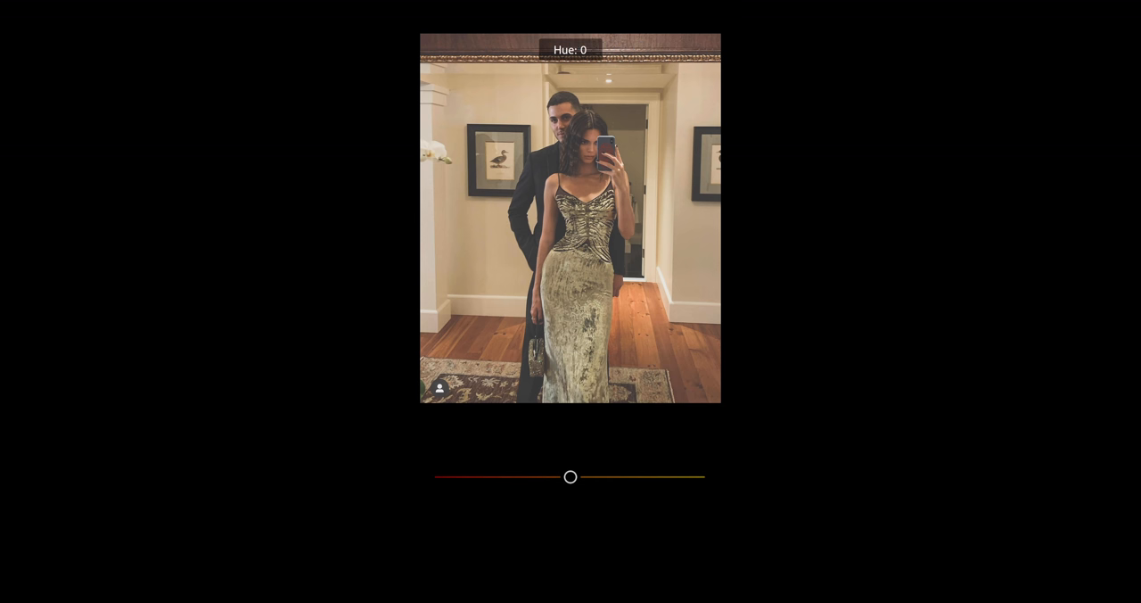
Step: Set the oranges to hue -3, saturation +16 and luminance +64
{"action": "left_click_drag", "start_coordinate": [571, 477], "coordinate": [566, 477]}
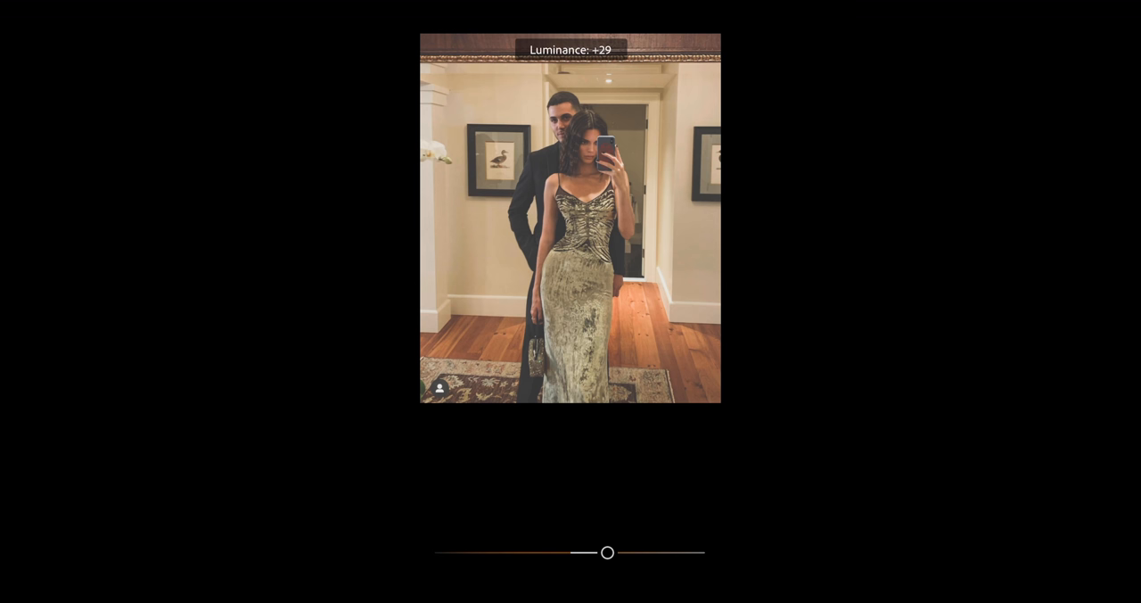
{"action": "left_click_drag", "start_coordinate": [607, 552], "coordinate": [650, 553]}
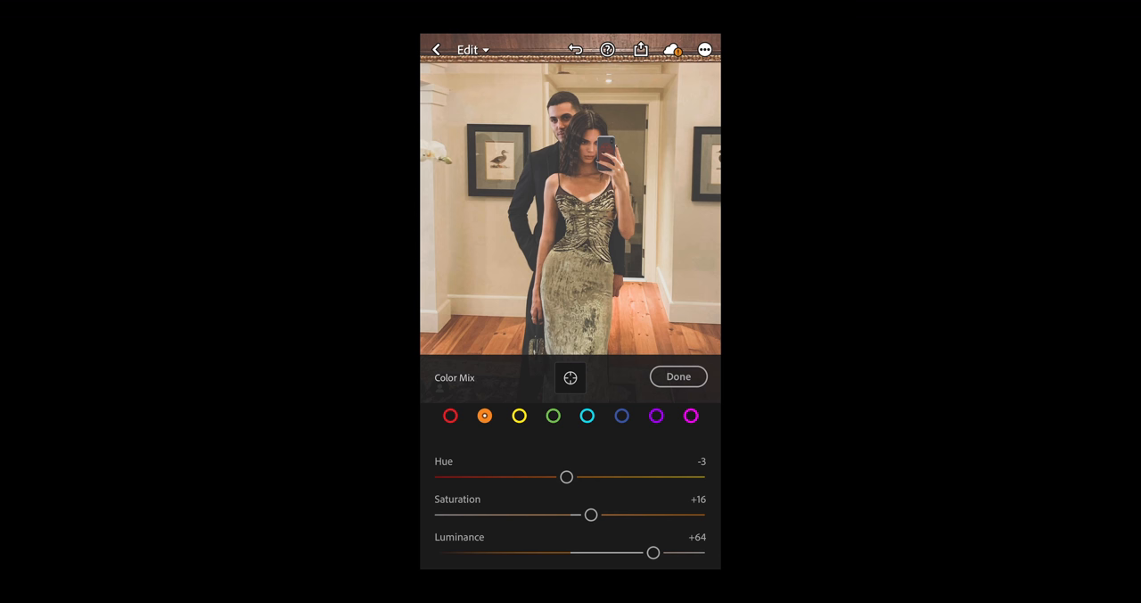
{"action": "left_click", "coordinate": [519, 415]}
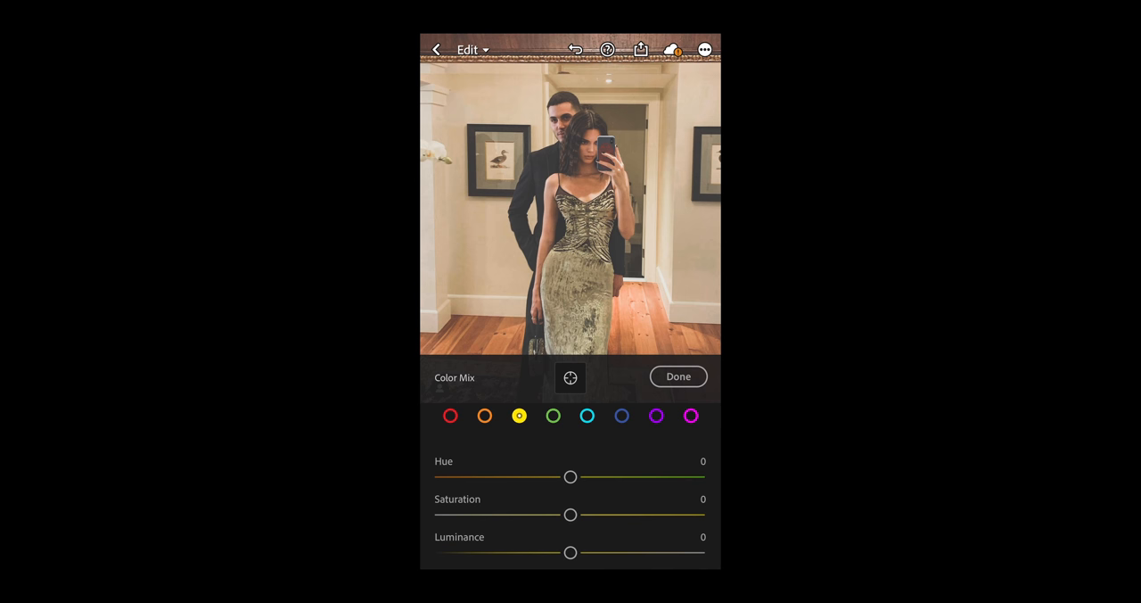
Step: Cut the yellows' saturation to -85 and close Color Mix
{"action": "left_click_drag", "start_coordinate": [571, 514], "coordinate": [553, 514]}
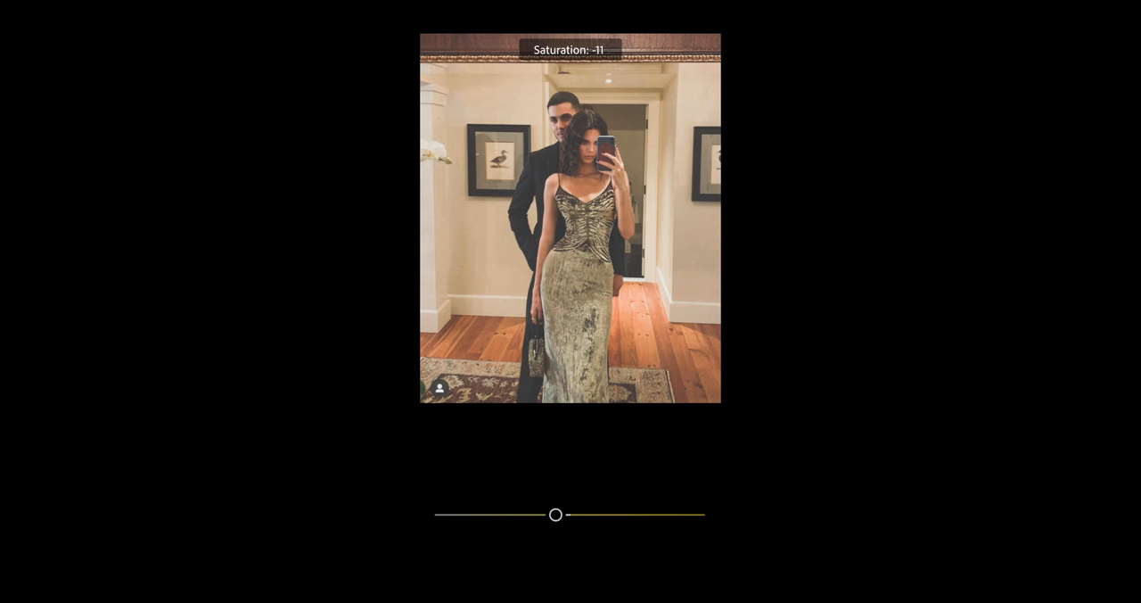
{"action": "left_click_drag", "start_coordinate": [555, 515], "coordinate": [500, 515]}
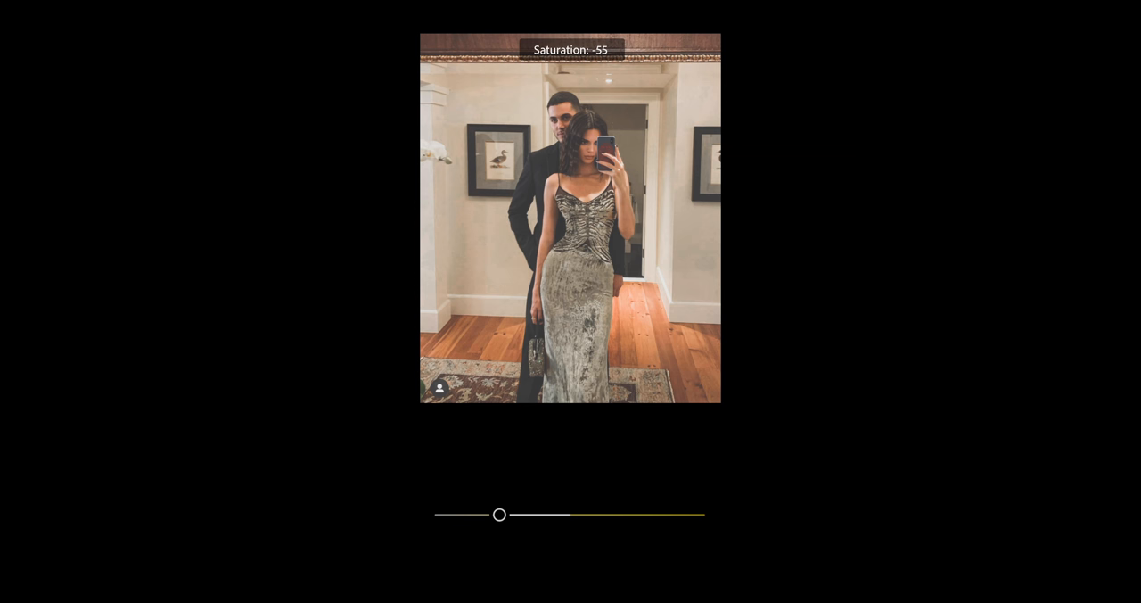
{"action": "left_click_drag", "start_coordinate": [499, 514], "coordinate": [474, 514]}
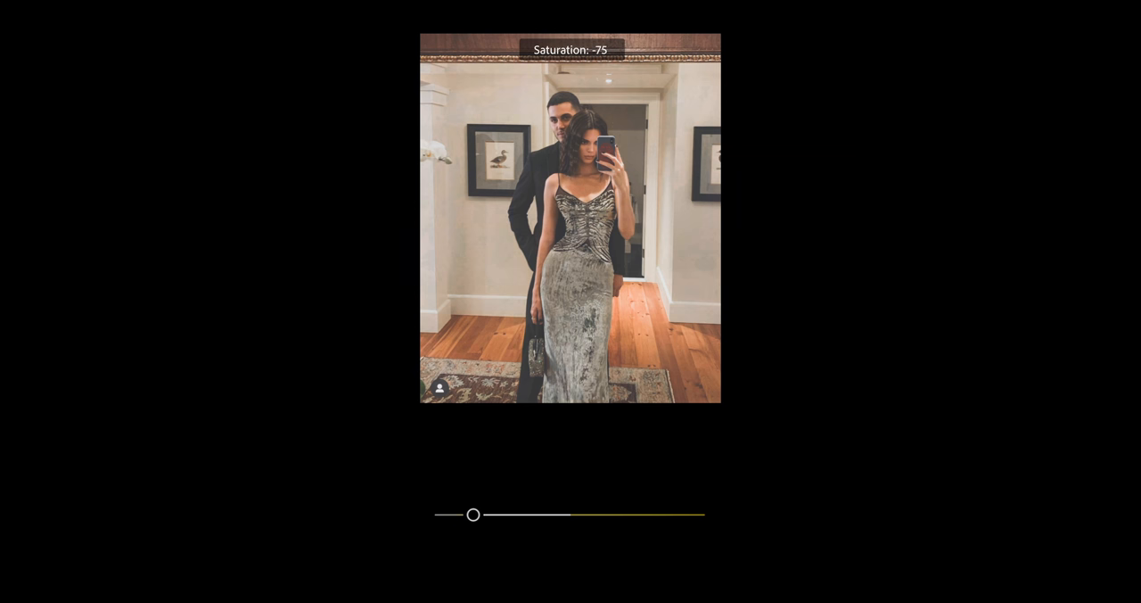
{"action": "left_click_drag", "start_coordinate": [475, 514], "coordinate": [461, 515]}
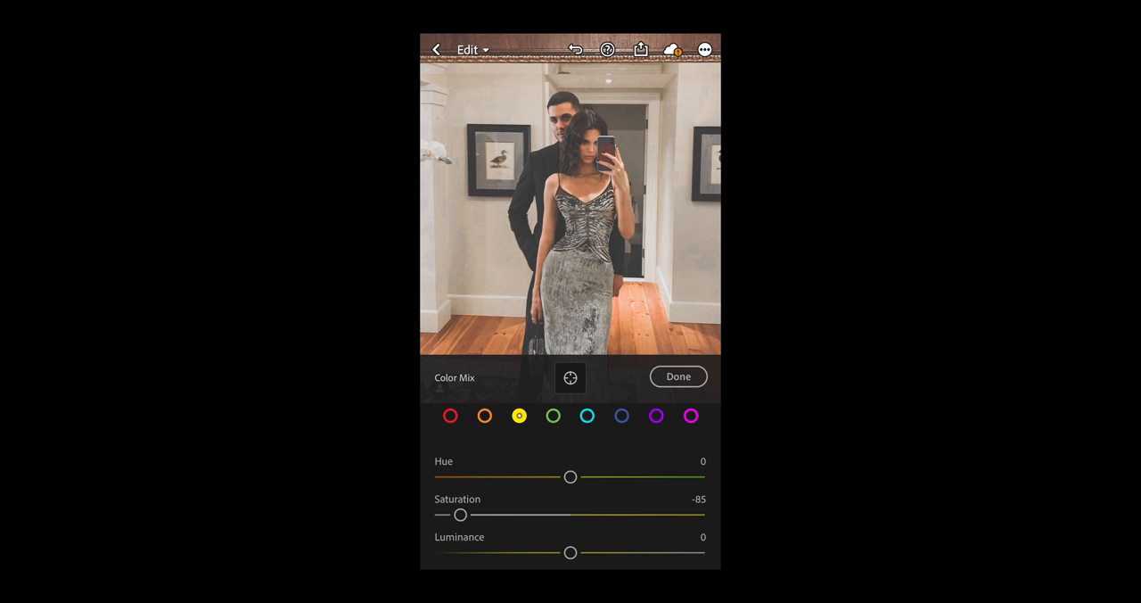
{"action": "left_click", "coordinate": [677, 375]}
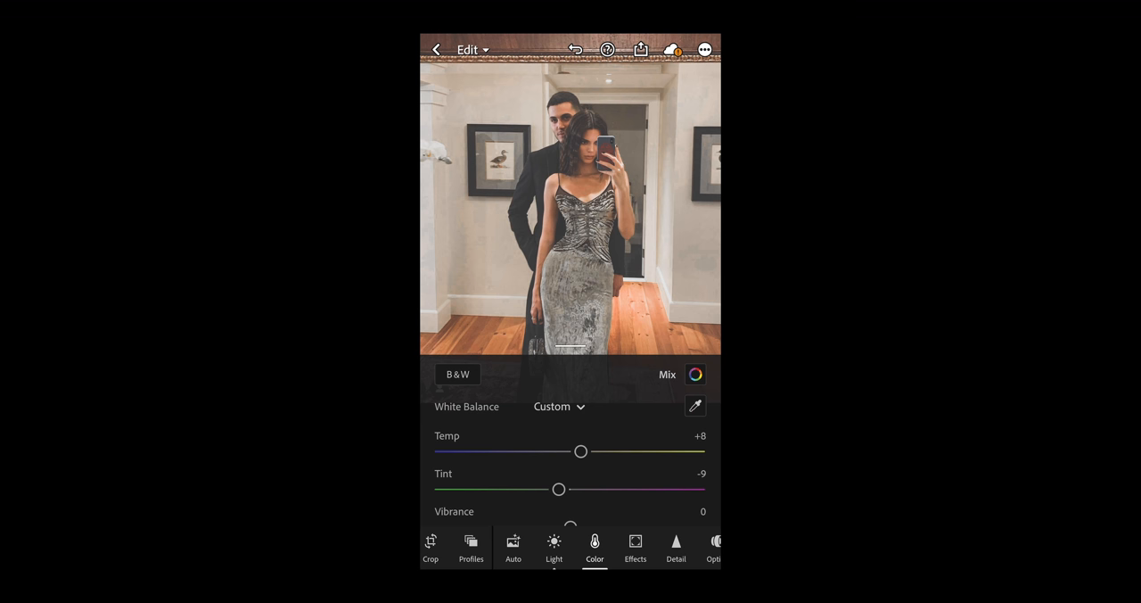
Step: In Effects, set clarity -7, dehaze +22, vignette -19 and grain 21
{"action": "left_click", "coordinate": [635, 548]}
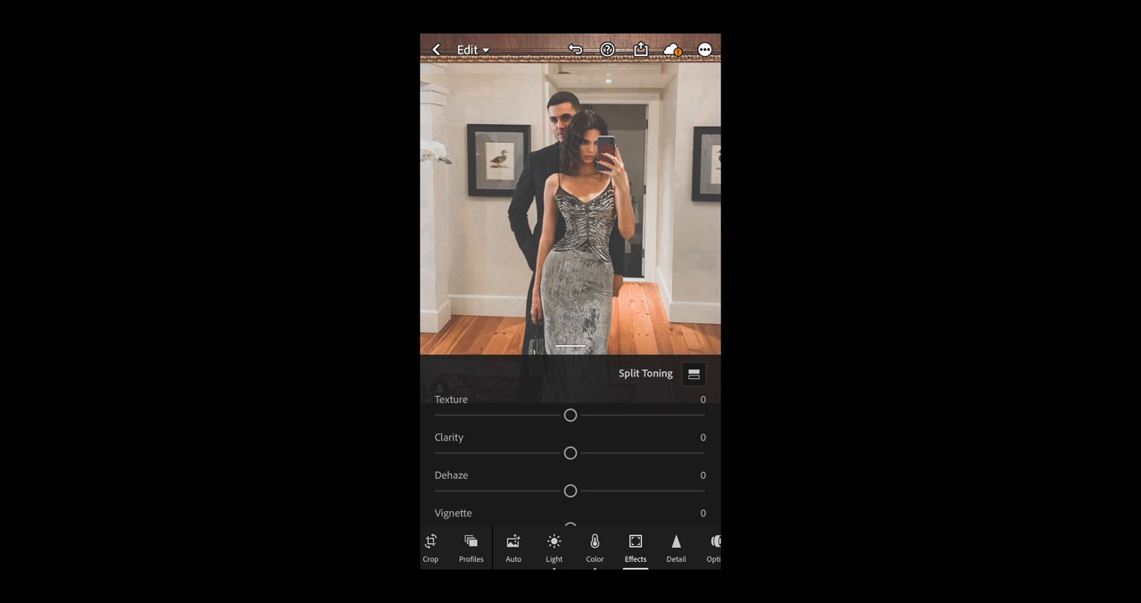
{"action": "left_click_drag", "start_coordinate": [572, 452], "coordinate": [561, 453]}
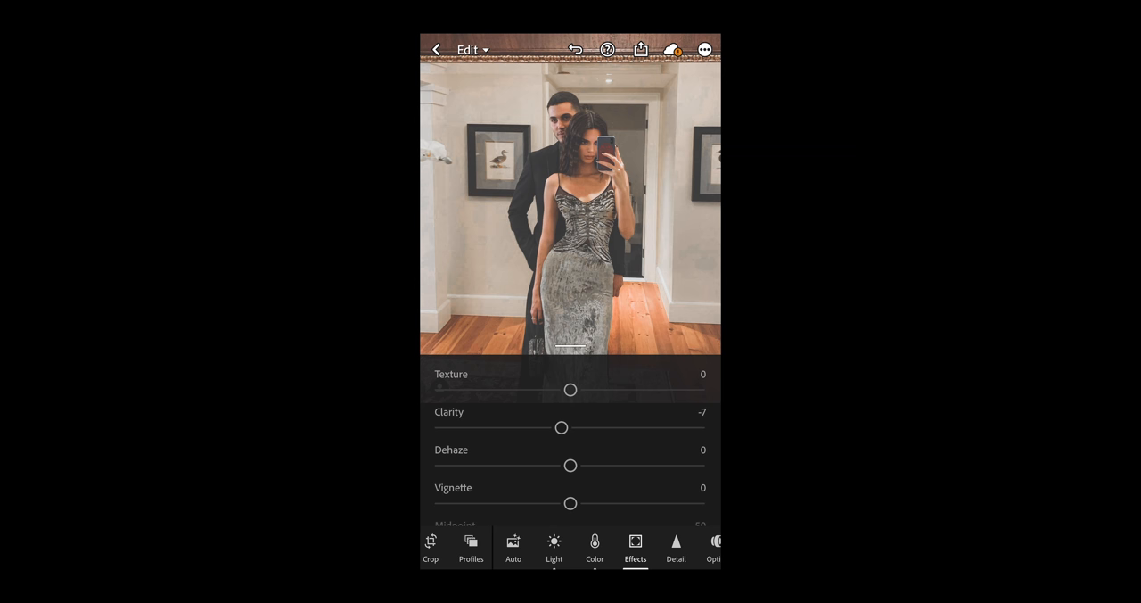
{"action": "left_click_drag", "start_coordinate": [571, 465], "coordinate": [599, 465]}
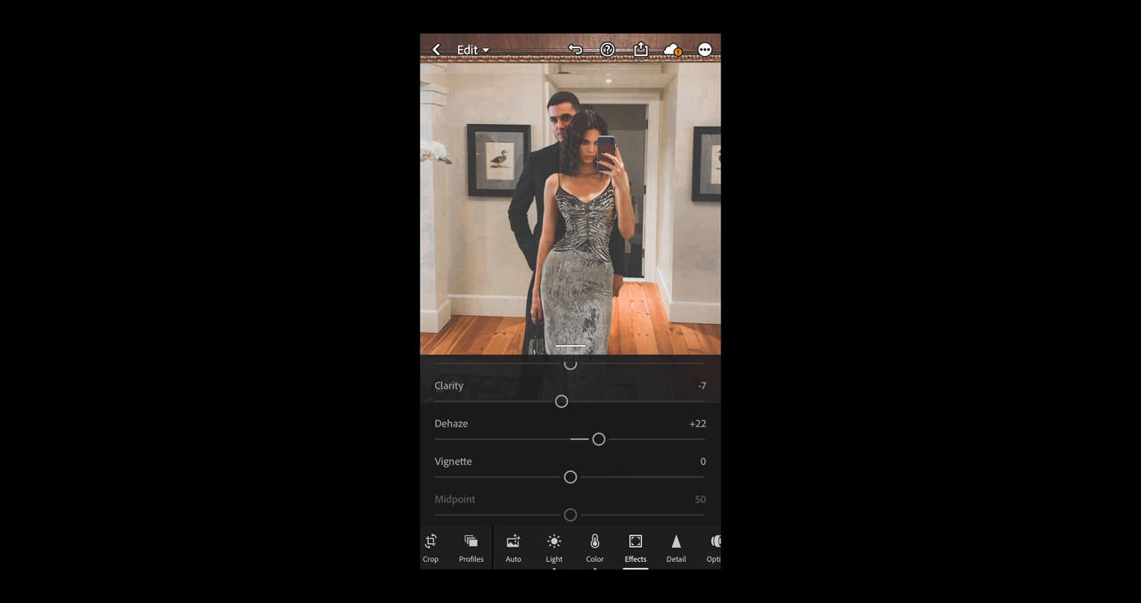
{"action": "left_click_drag", "start_coordinate": [571, 476], "coordinate": [548, 476]}
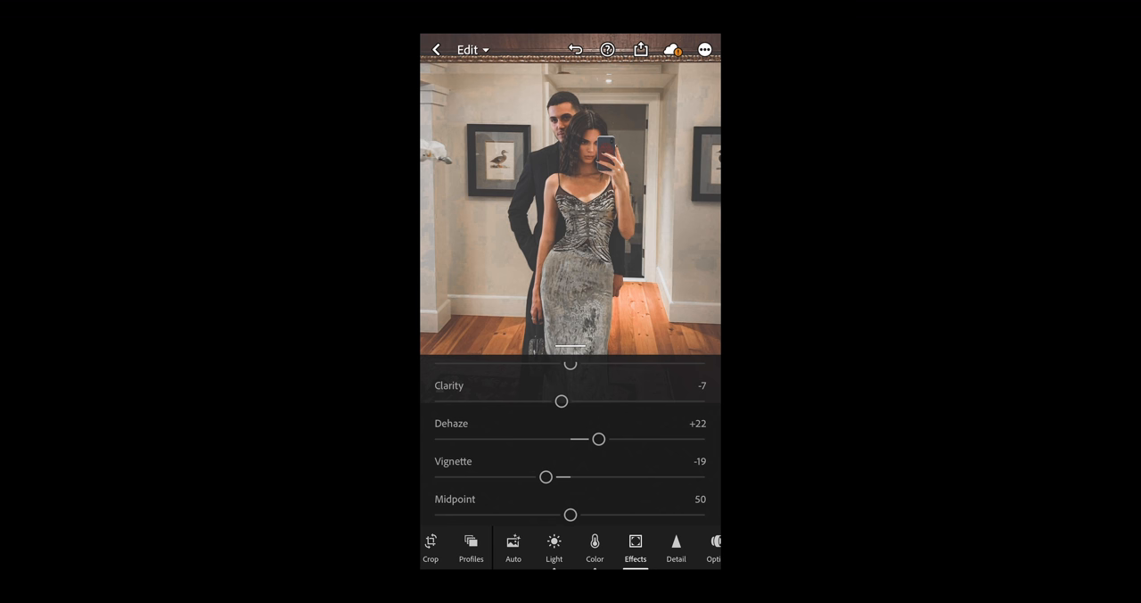
{"action": "scroll", "scroll_direction": "down", "scroll_amount": 3}
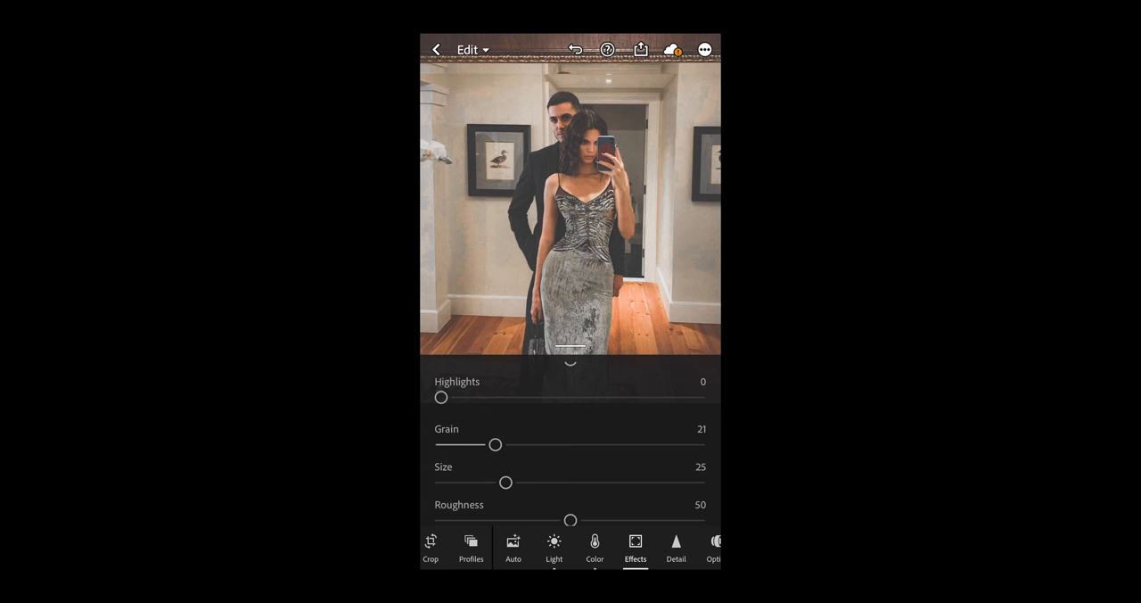
{"action": "scroll", "scroll_direction": "down", "scroll_amount": 3}
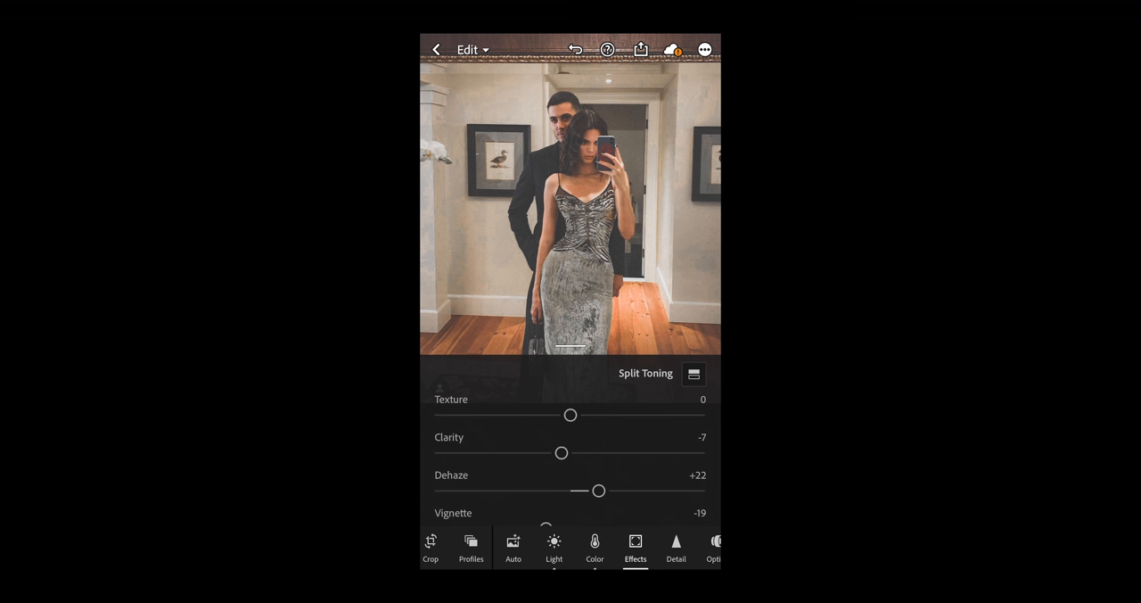
Step: Tint the split-toning highlights magenta at hue 306° with saturation 9
{"action": "left_click", "coordinate": [693, 373]}
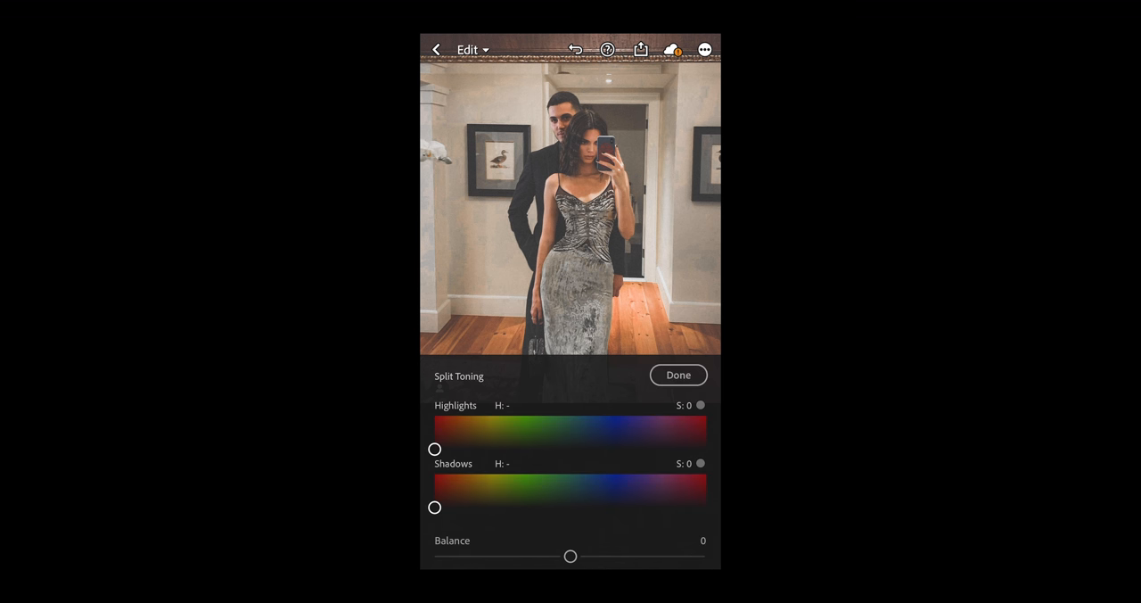
{"action": "left_click_drag", "start_coordinate": [435, 449], "coordinate": [517, 439]}
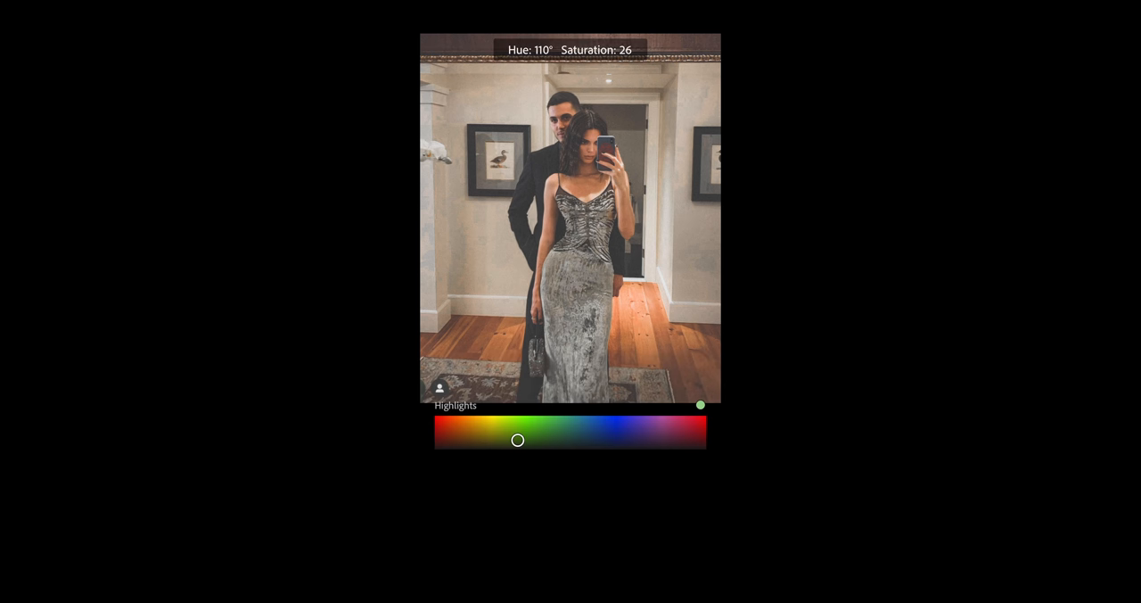
{"action": "left_click_drag", "start_coordinate": [517, 440], "coordinate": [611, 432]}
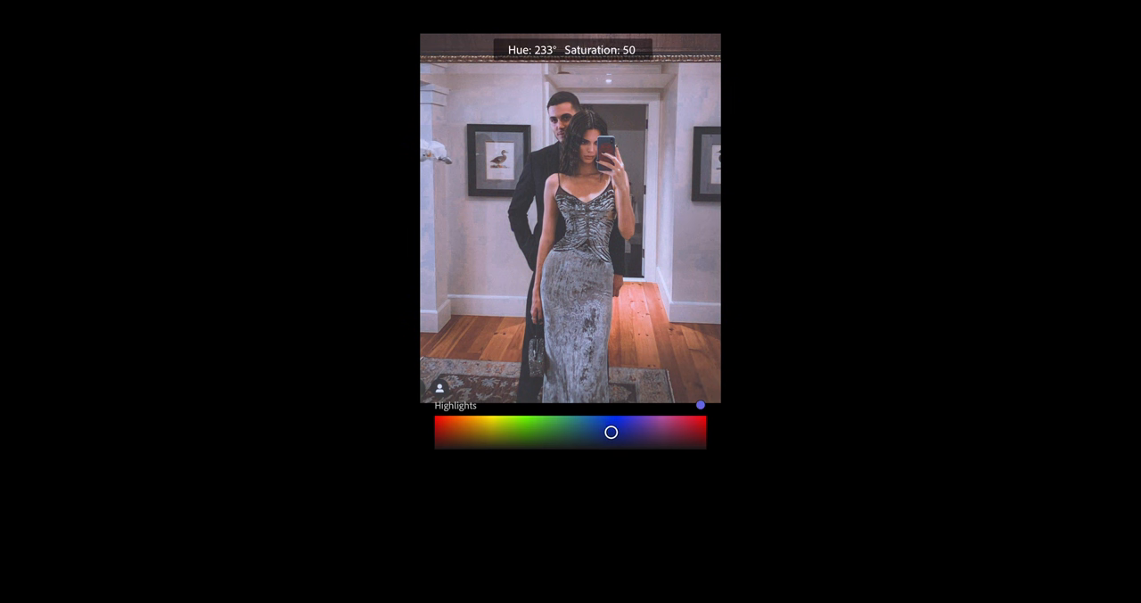
{"action": "left_click_drag", "start_coordinate": [611, 433], "coordinate": [667, 432]}
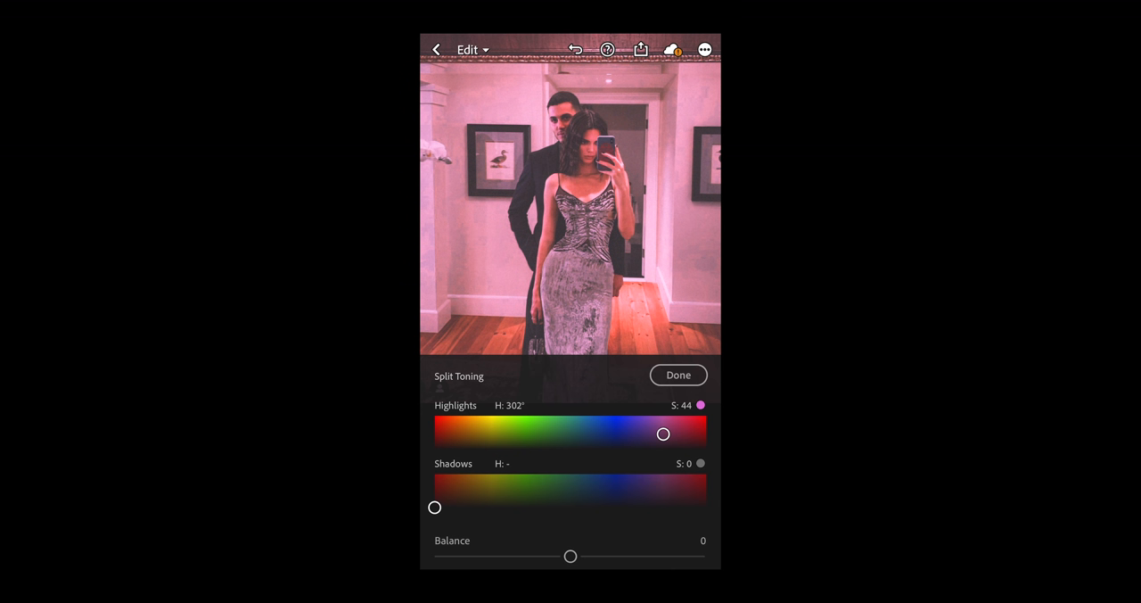
{"action": "left_click_drag", "start_coordinate": [663, 433], "coordinate": [664, 437]}
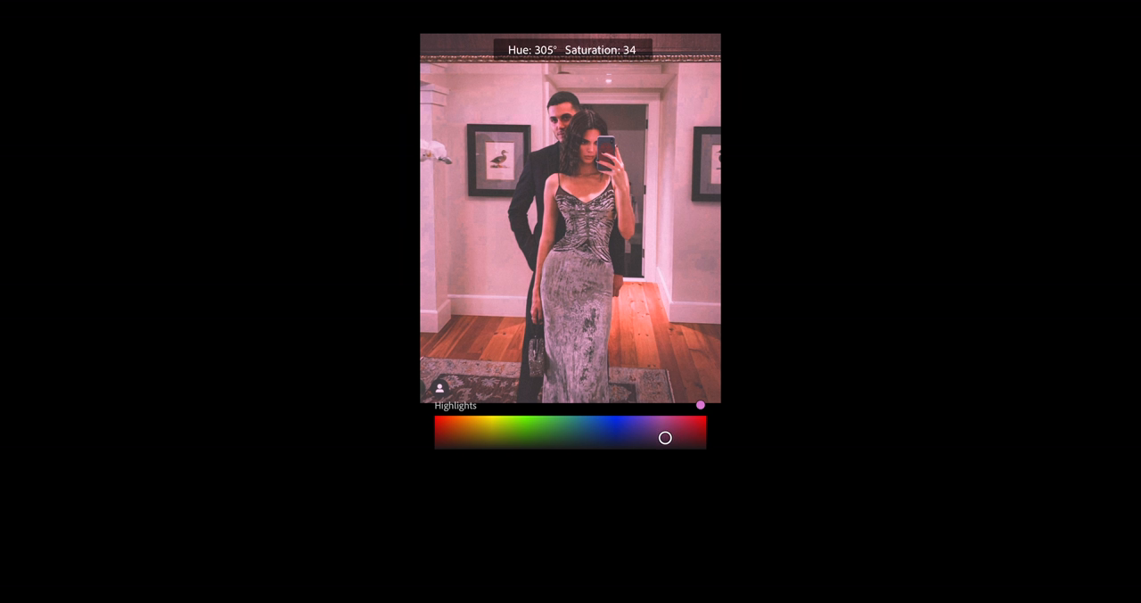
{"action": "left_click_drag", "start_coordinate": [664, 437], "coordinate": [664, 445]}
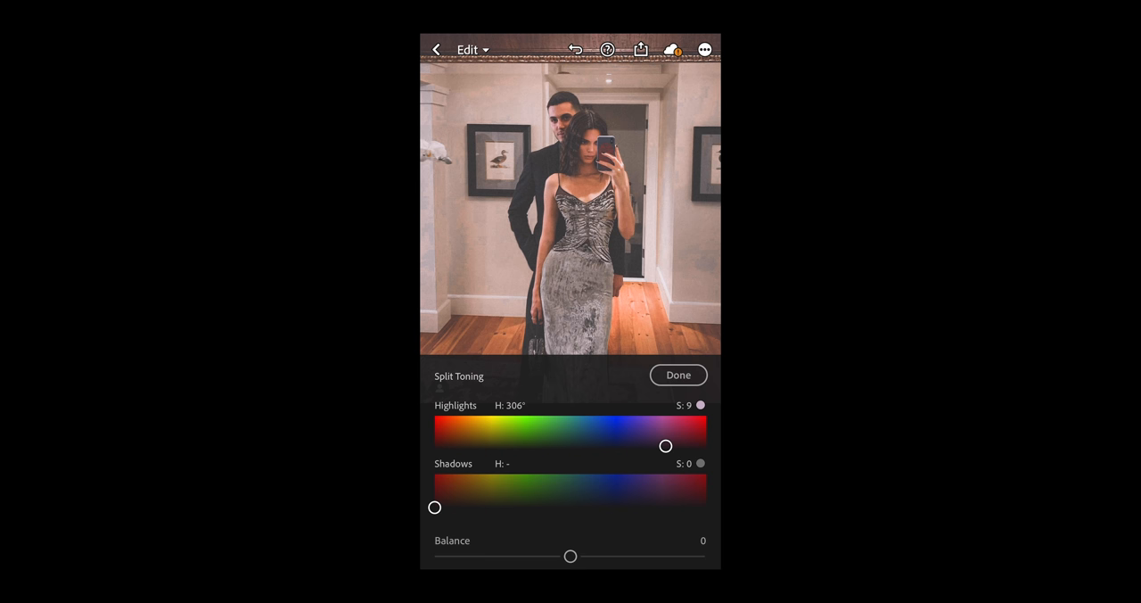
Step: Set split-toning shadows to green hue 121°, saturation 10, with balance +22
{"action": "left_click_drag", "start_coordinate": [435, 507], "coordinate": [471, 489]}
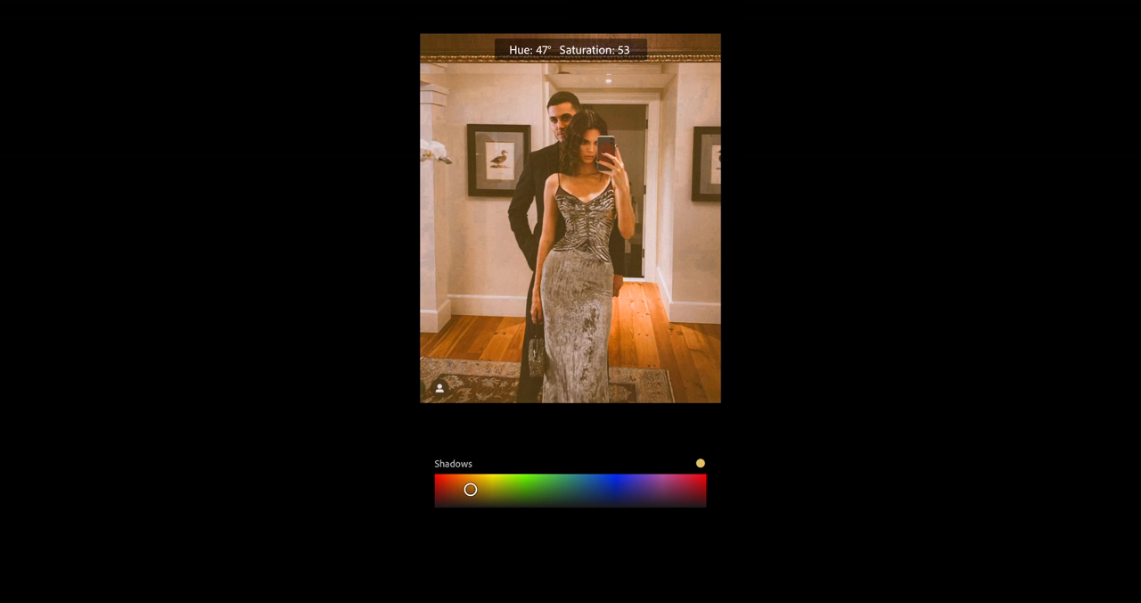
{"action": "left_click_drag", "start_coordinate": [471, 489], "coordinate": [511, 489]}
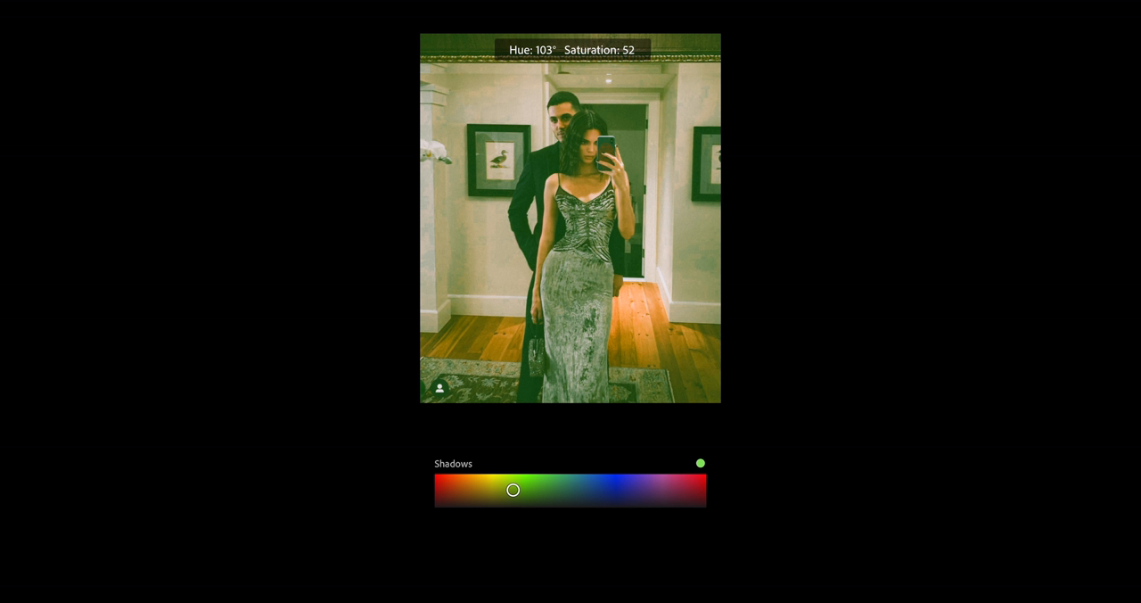
{"action": "left_click_drag", "start_coordinate": [512, 490], "coordinate": [513, 491]}
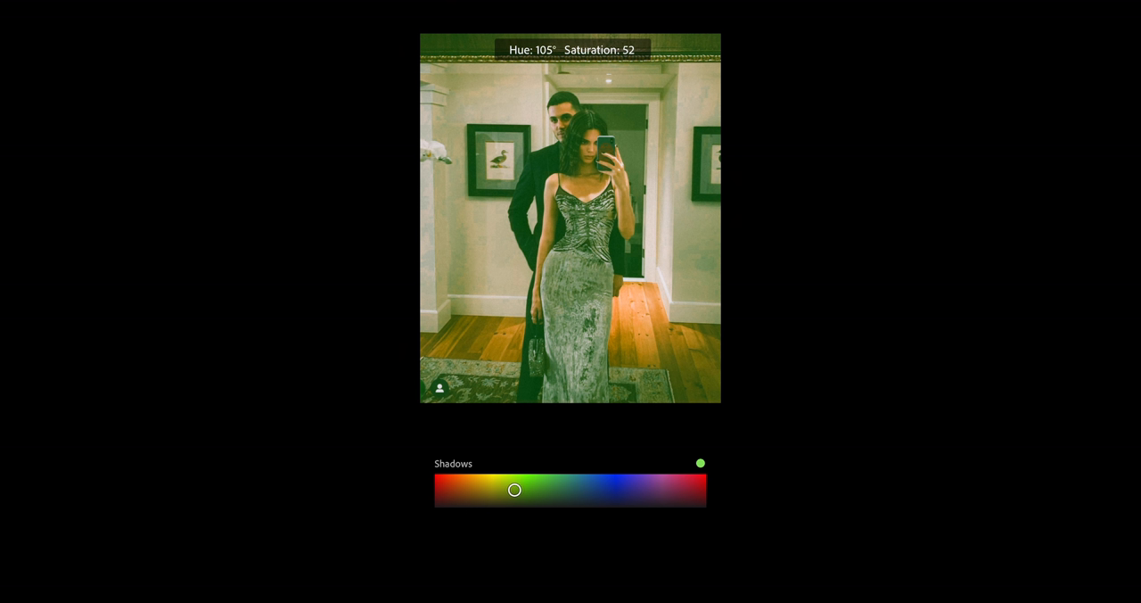
{"action": "left_click_drag", "start_coordinate": [513, 490], "coordinate": [522, 489]}
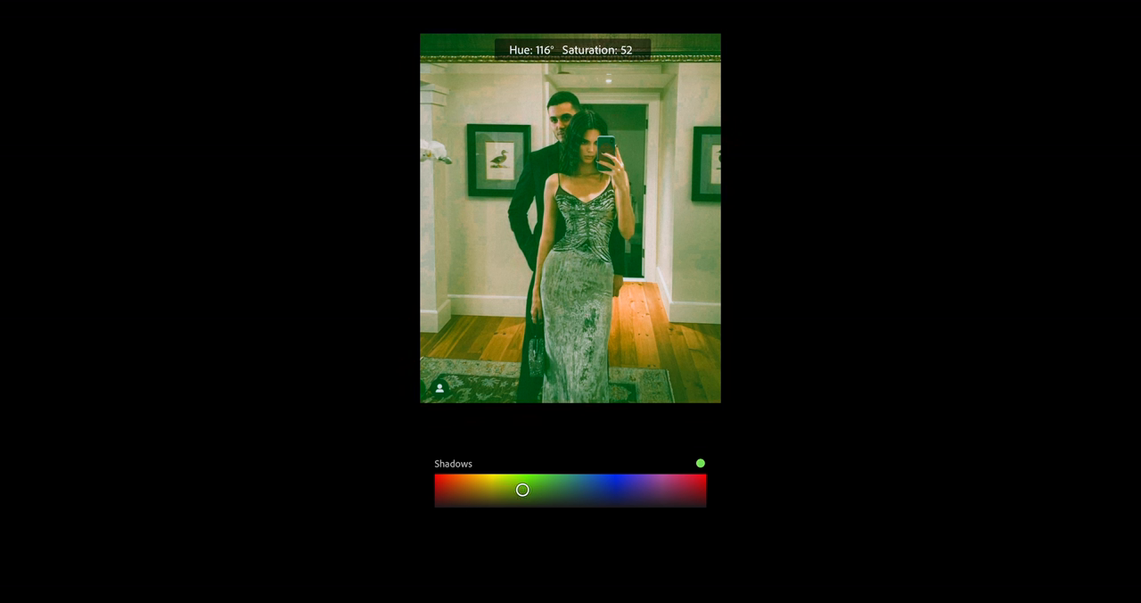
{"action": "left_click_drag", "start_coordinate": [522, 489], "coordinate": [525, 490]}
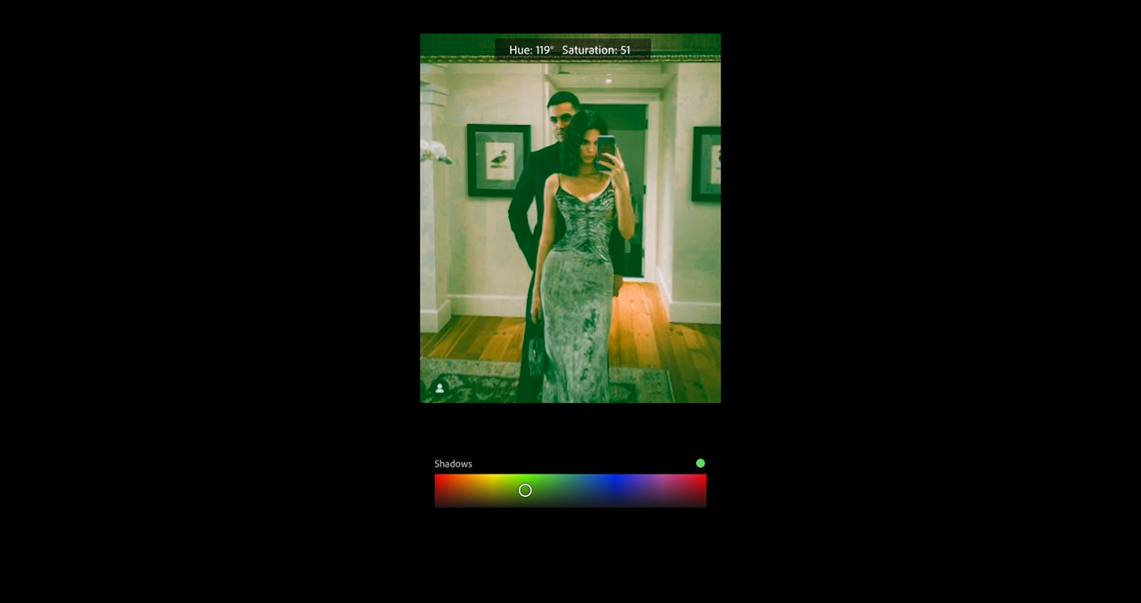
{"action": "left_click_drag", "start_coordinate": [525, 490], "coordinate": [525, 500]}
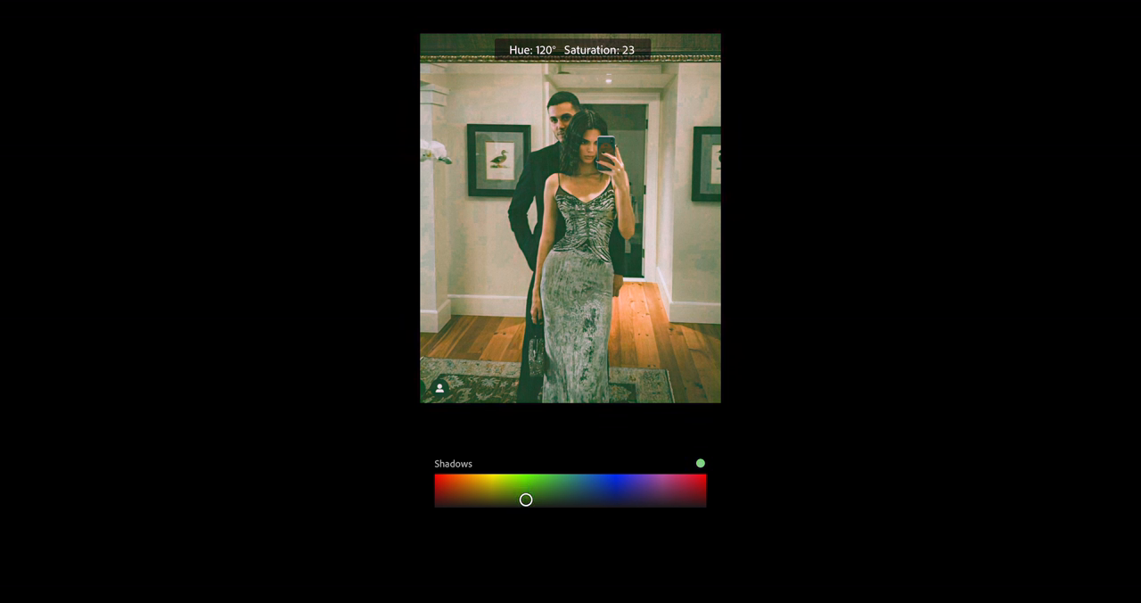
{"action": "left_click_drag", "start_coordinate": [525, 500], "coordinate": [525, 504]}
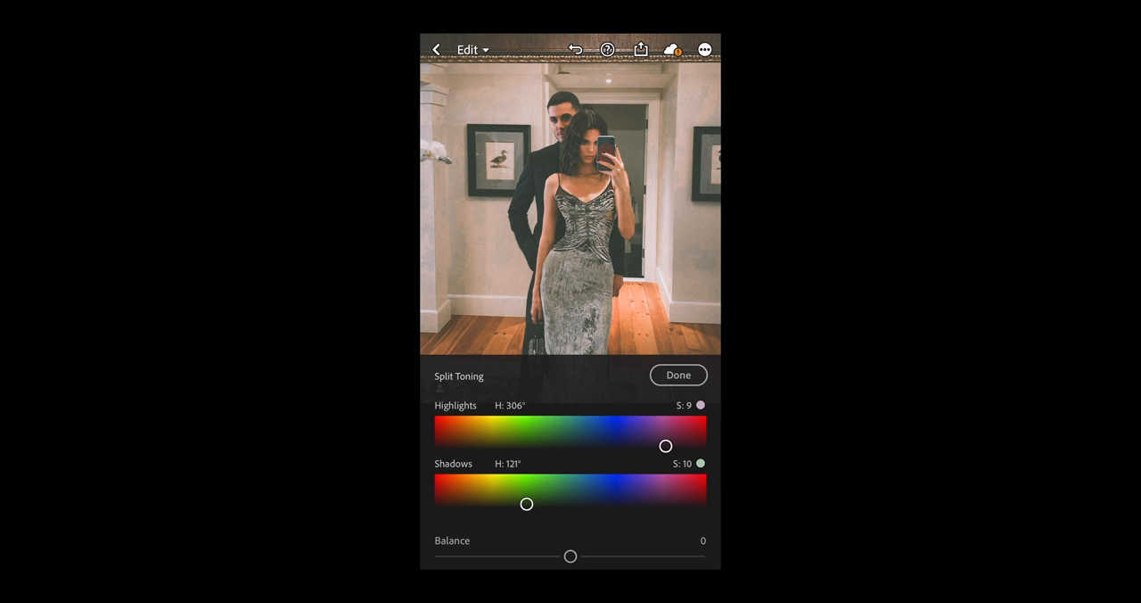
{"action": "left_click_drag", "start_coordinate": [570, 555], "coordinate": [599, 555]}
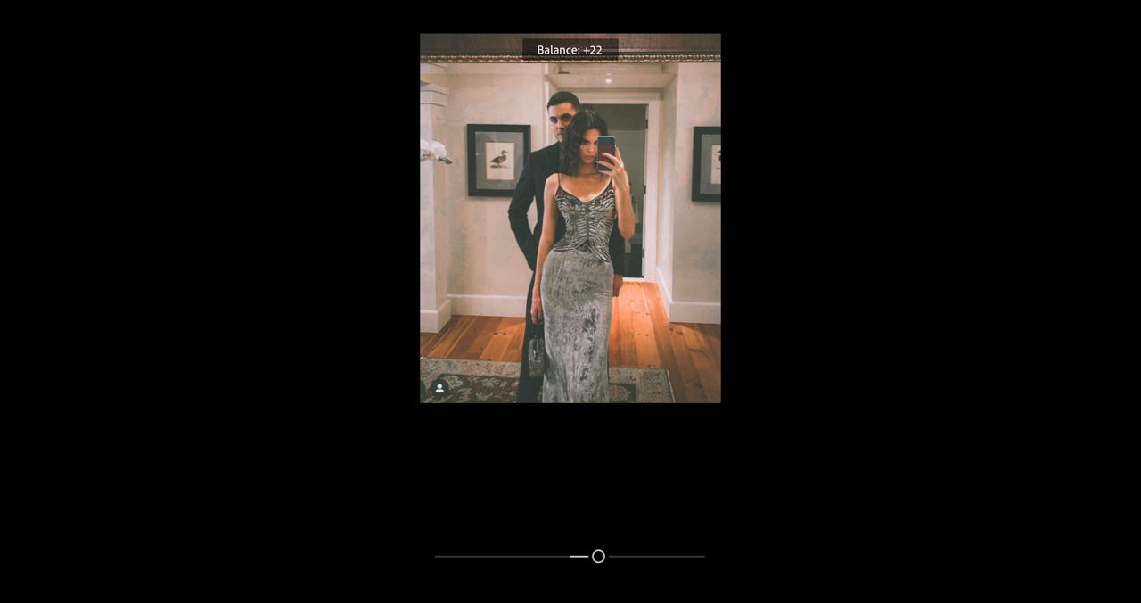
{"action": "left_click_drag", "start_coordinate": [597, 555], "coordinate": [612, 556]}
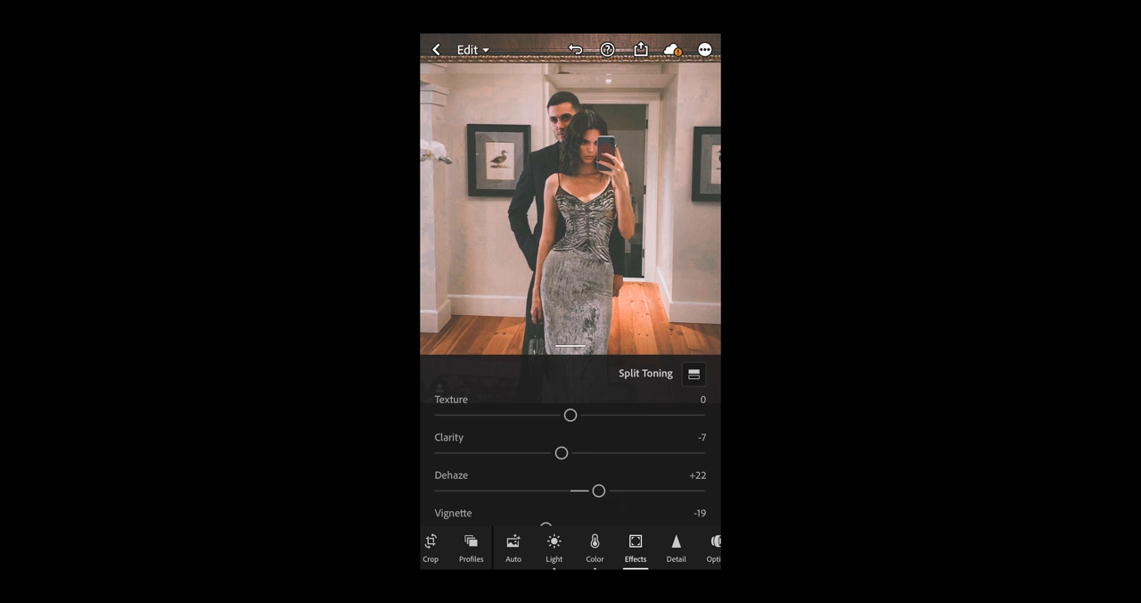
Step: In Detail, set noise reduction to 5 and color noise reduction to 23
{"action": "left_click", "coordinate": [676, 547]}
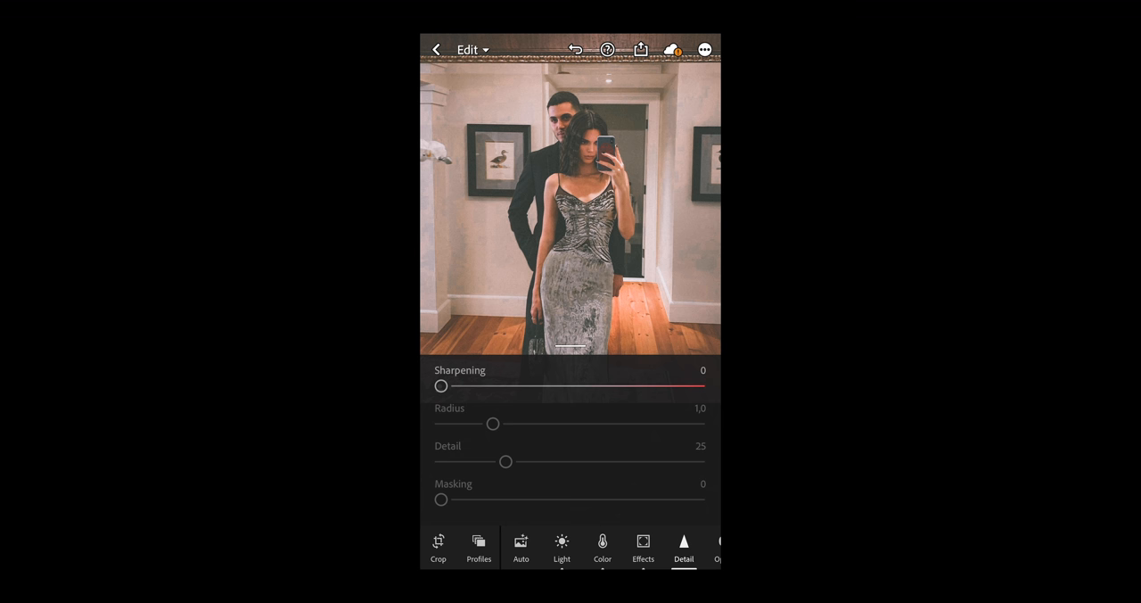
{"action": "scroll", "scroll_direction": "down", "scroll_amount": 3}
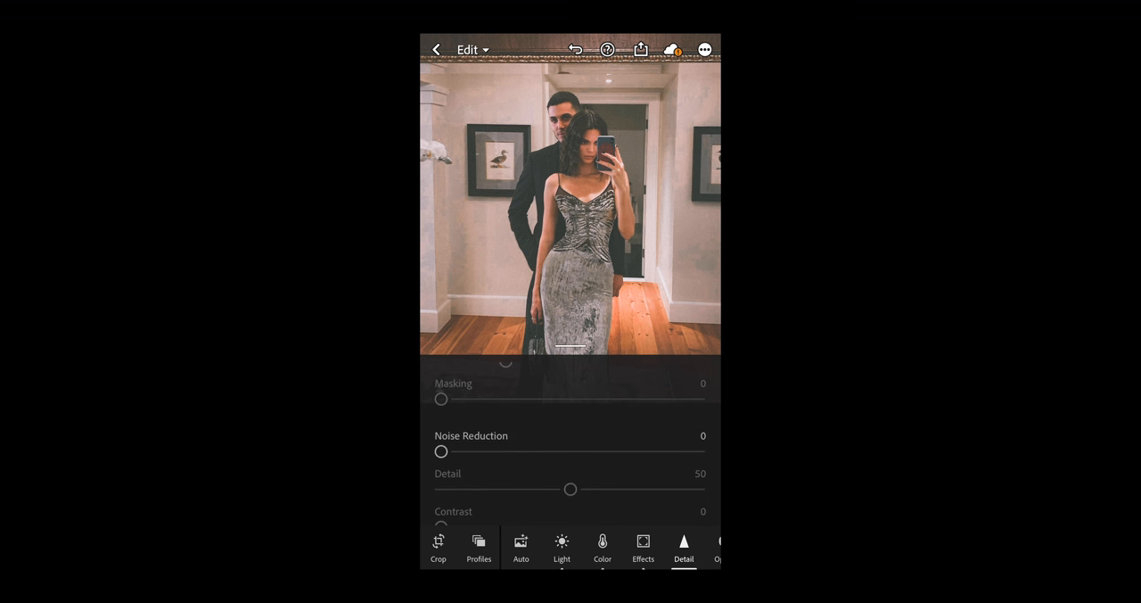
{"action": "left_click_drag", "start_coordinate": [441, 451], "coordinate": [454, 451]}
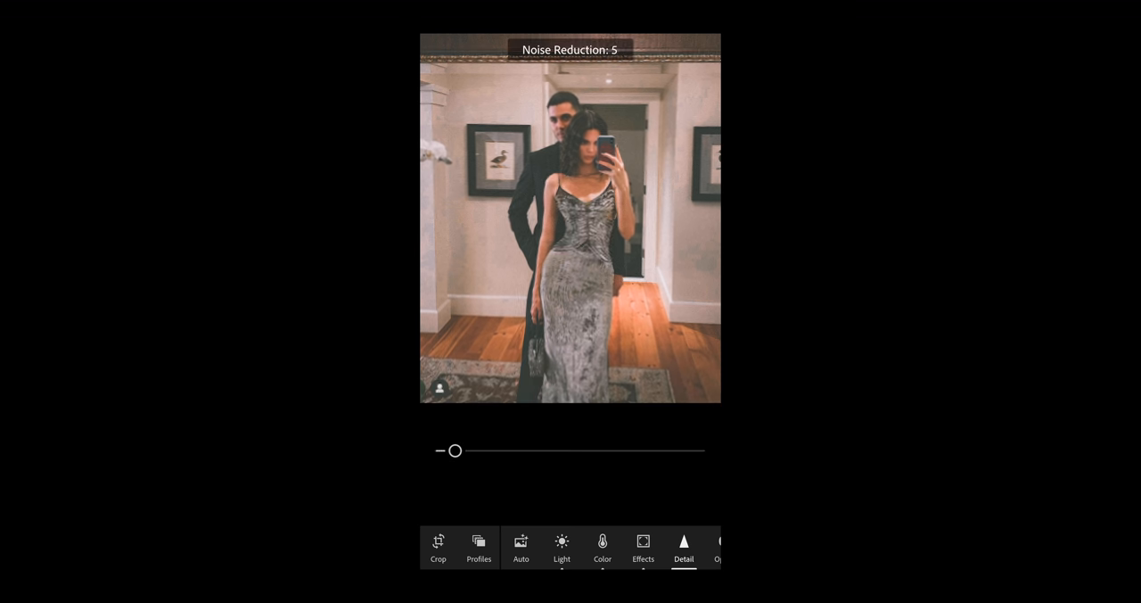
{"action": "left_click_drag", "start_coordinate": [453, 450], "coordinate": [497, 450]}
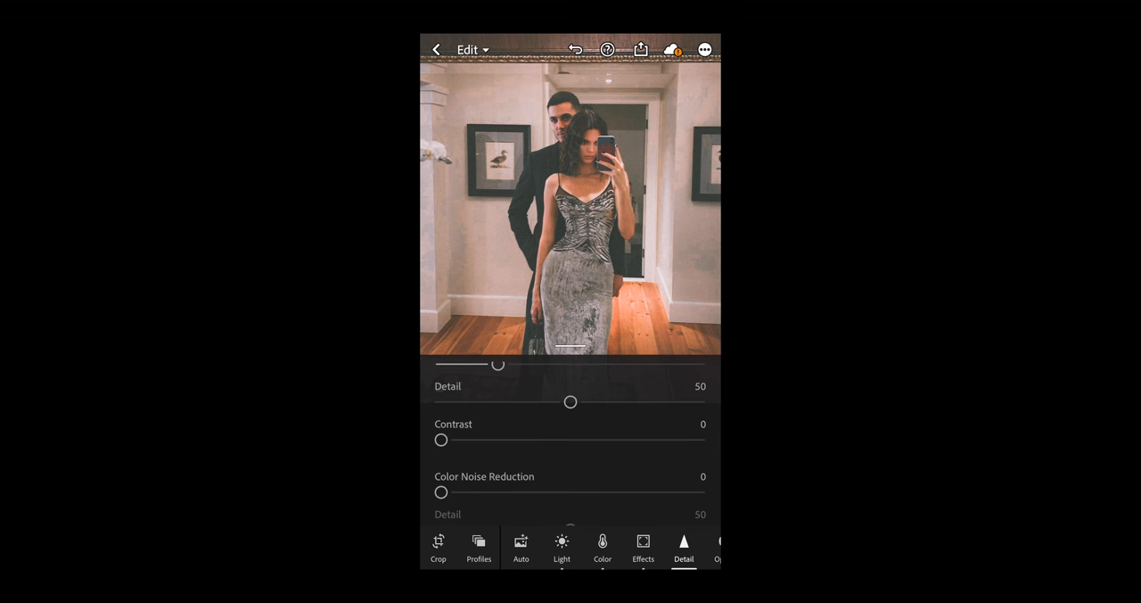
{"action": "left_click_drag", "start_coordinate": [441, 492], "coordinate": [501, 493]}
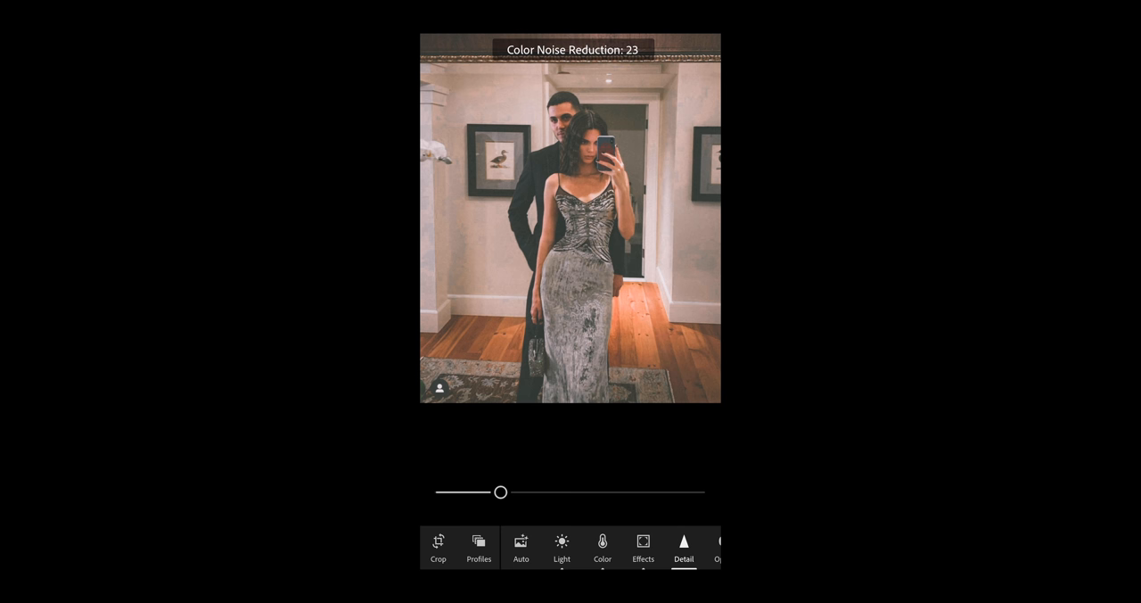